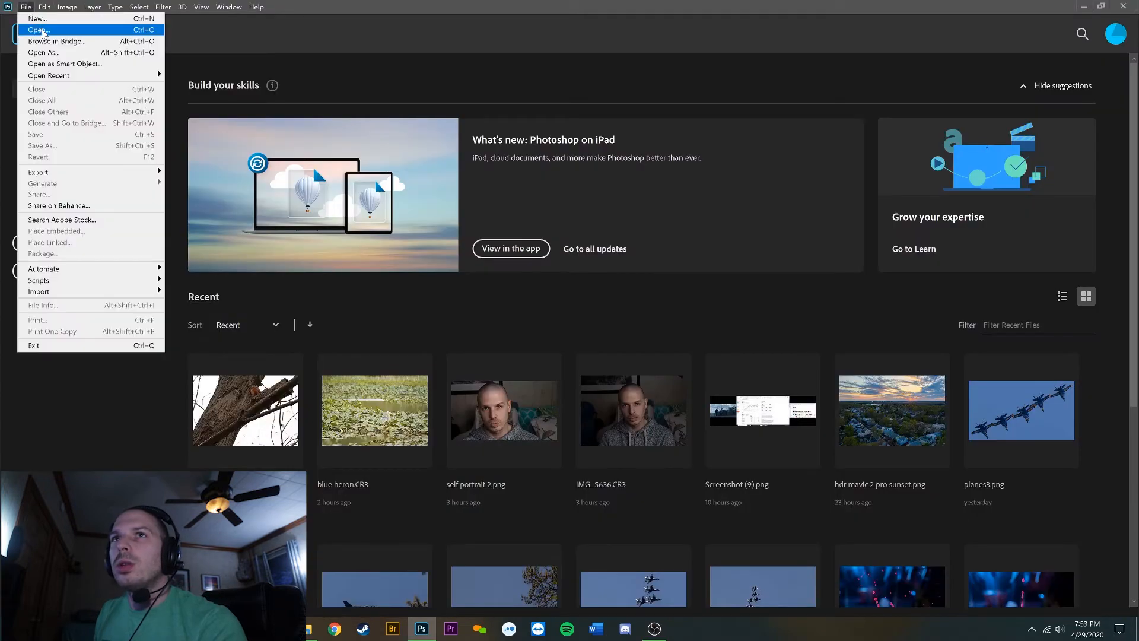
Open robin.CR3 from the Desktop into Camera Raw.
click(37, 30)
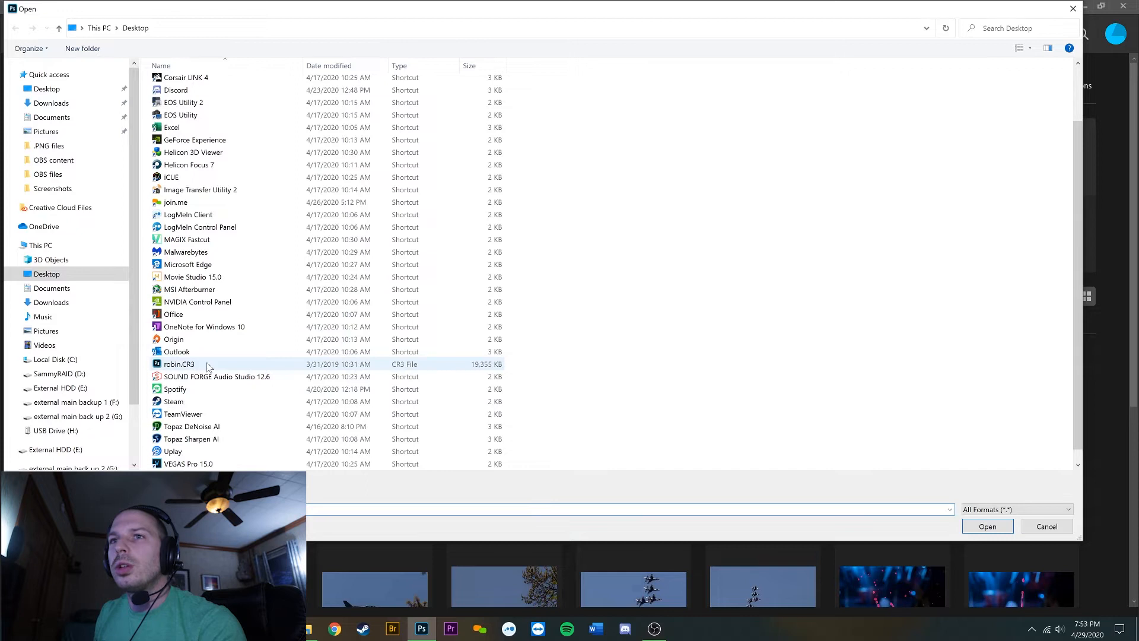
click(1045, 525)
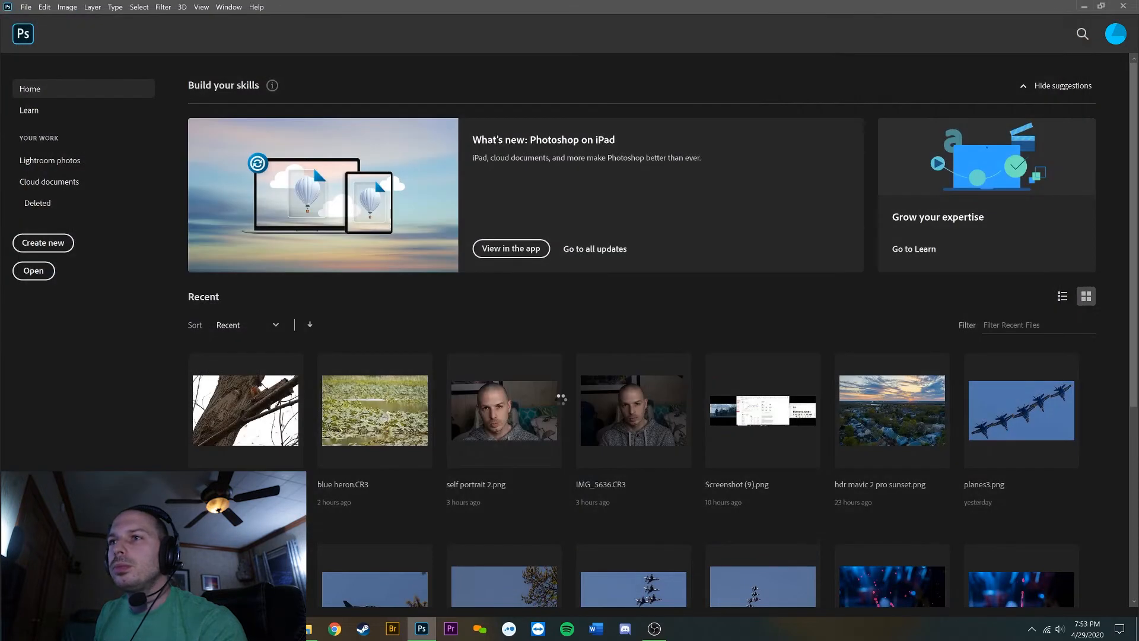
double_click(245, 409)
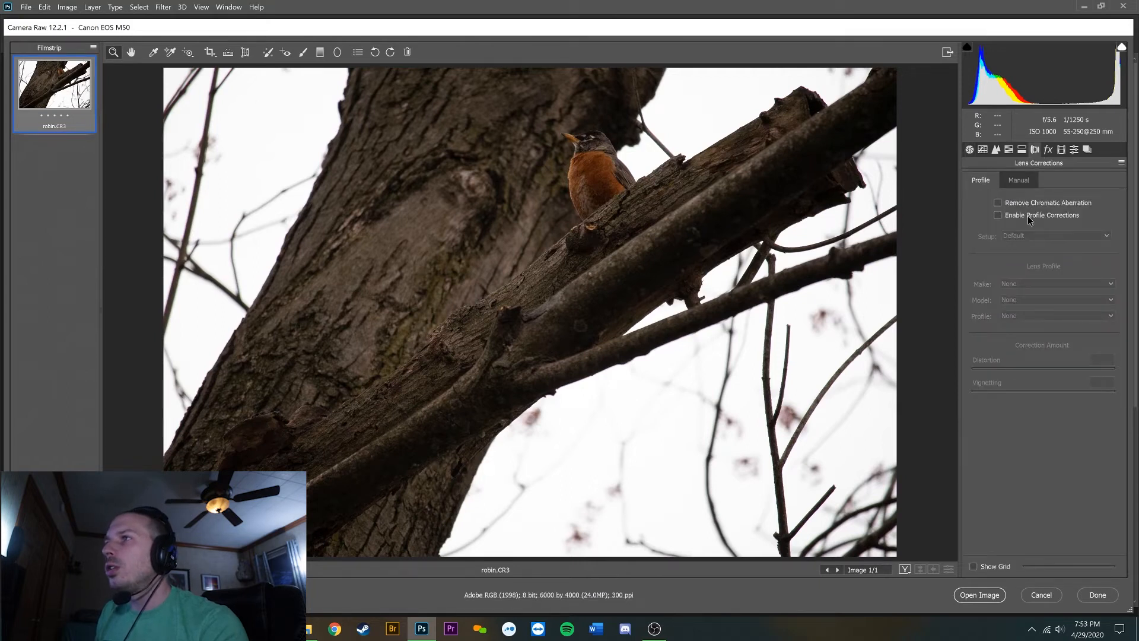
Enable profile corrections and chromatic aberration removal, then open the image into Photoshop.
click(998, 215)
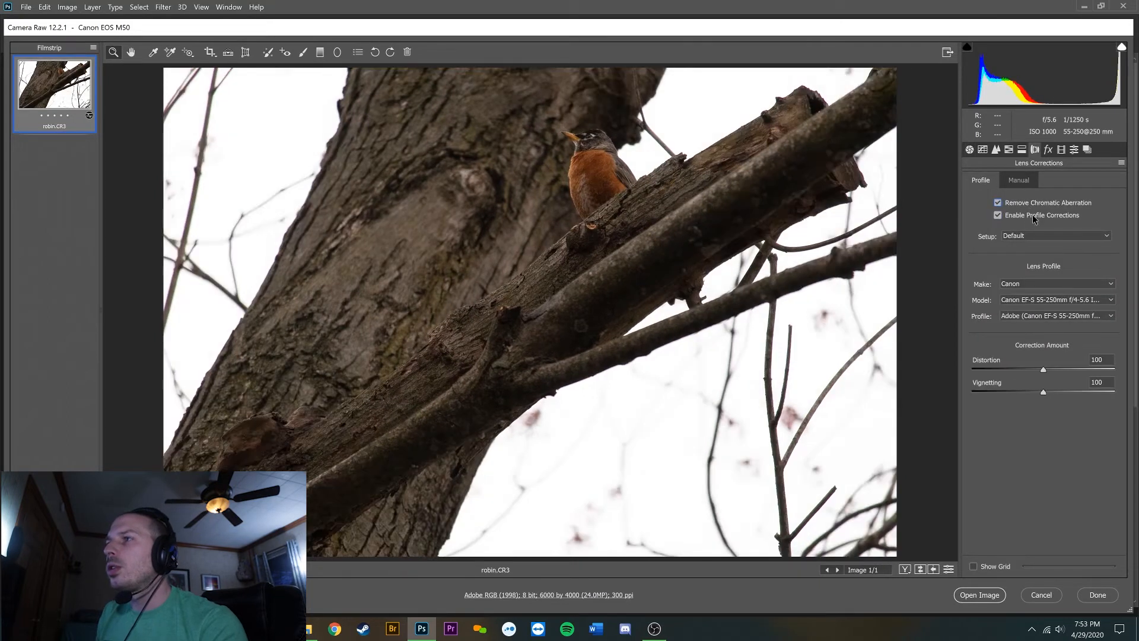
mouse_move(1006, 201)
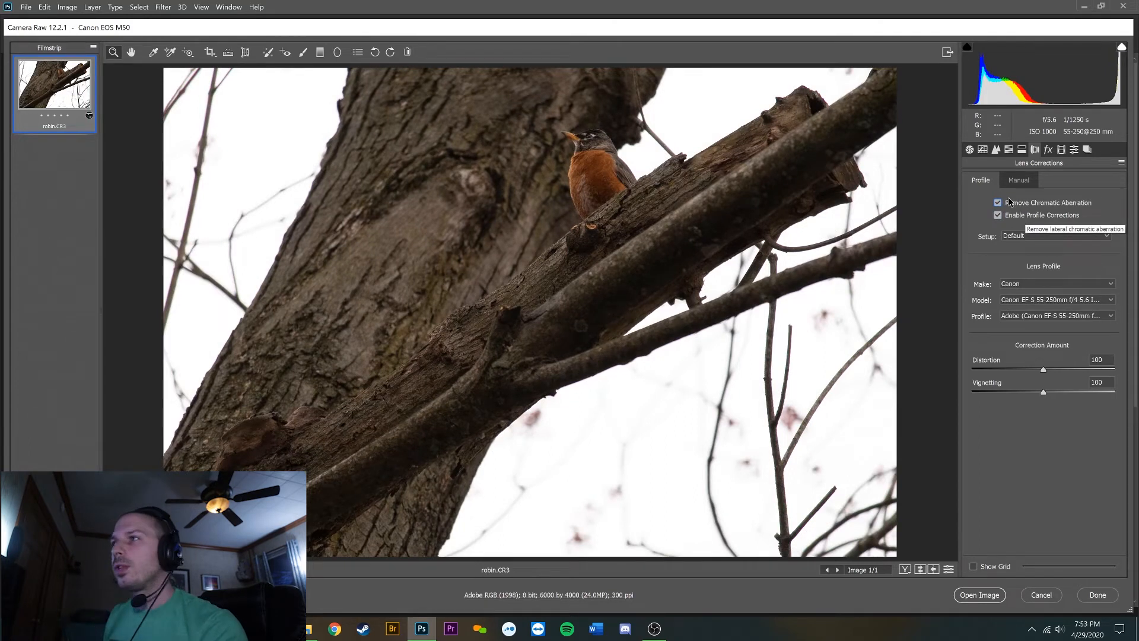
click(970, 150)
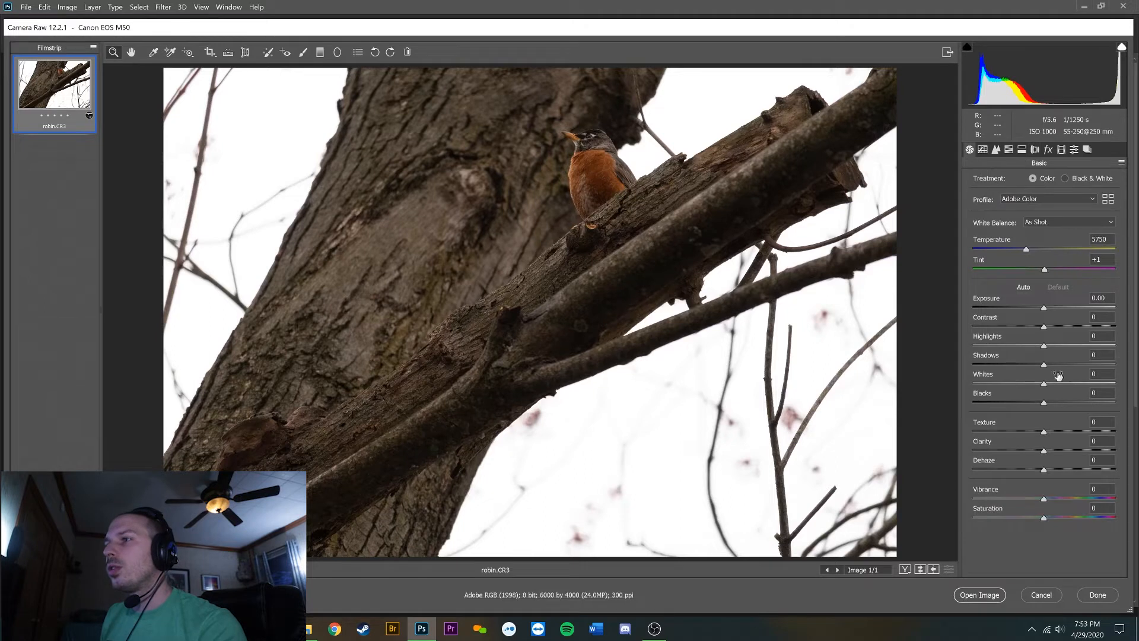
mouse_move(980, 594)
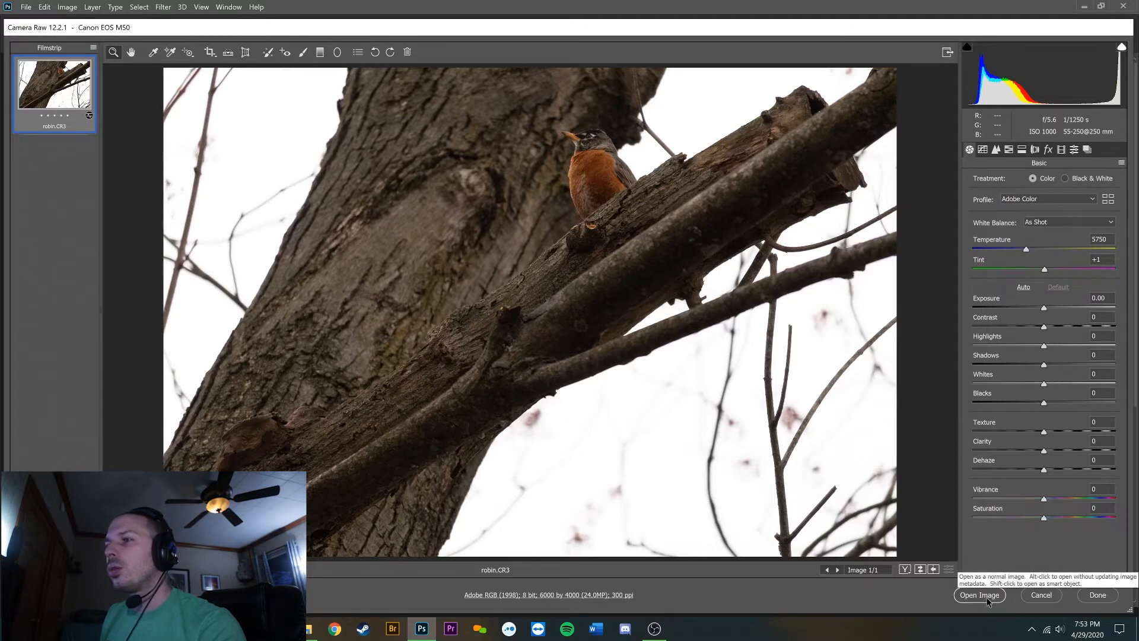
click(1039, 594)
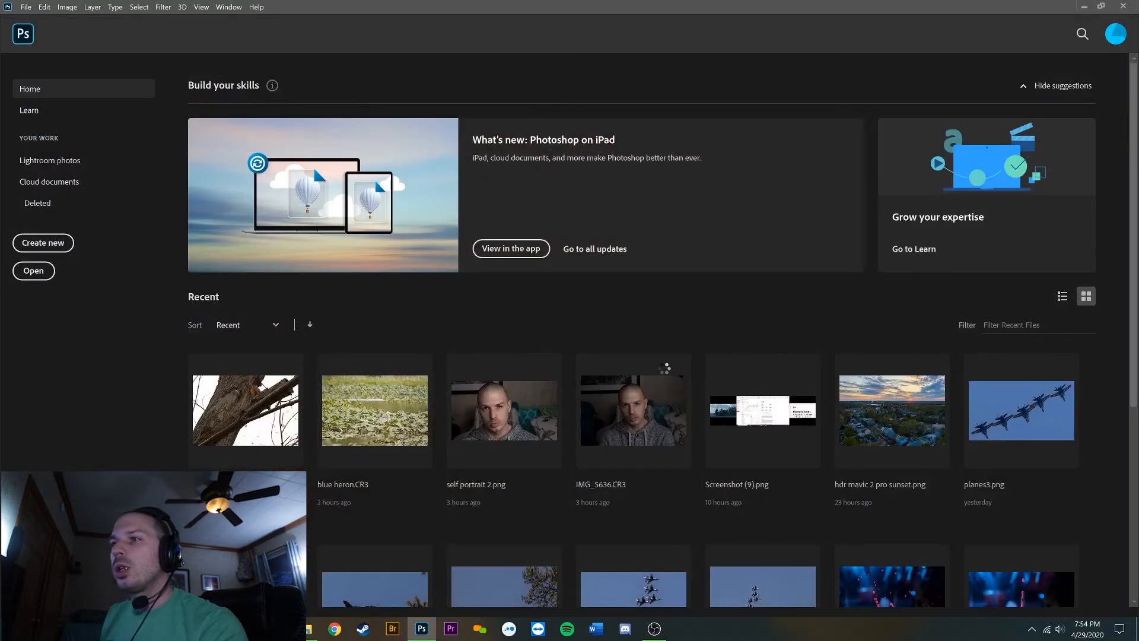
Launch Topaz DeNoise AI on the robin photo from the Filter > Topaz Labs menu.
double_click(245, 410)
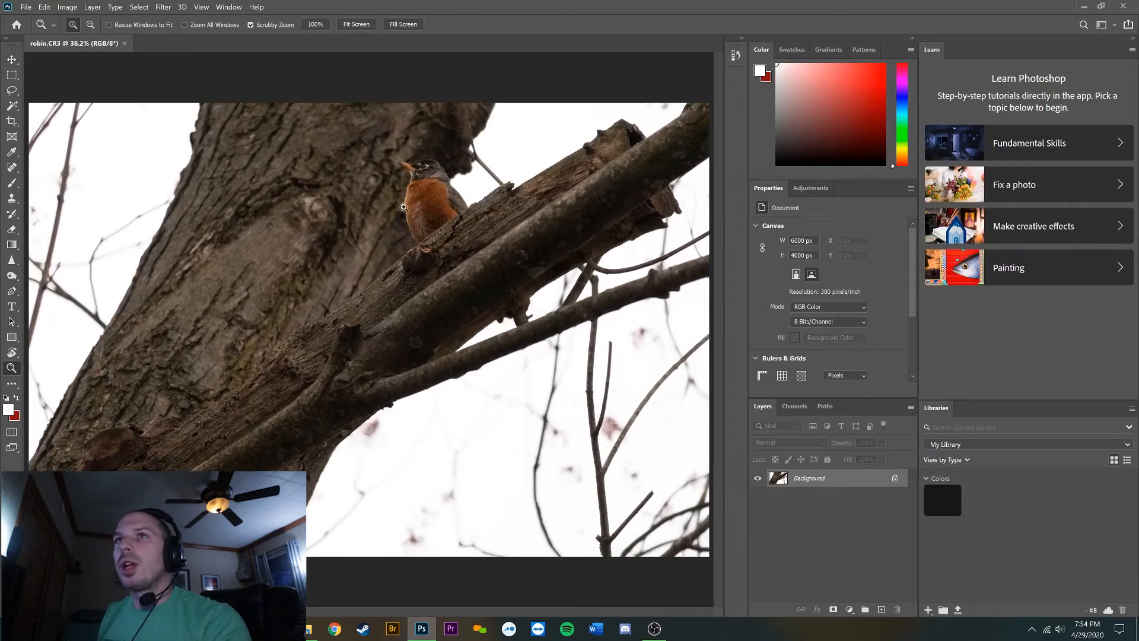
click(162, 6)
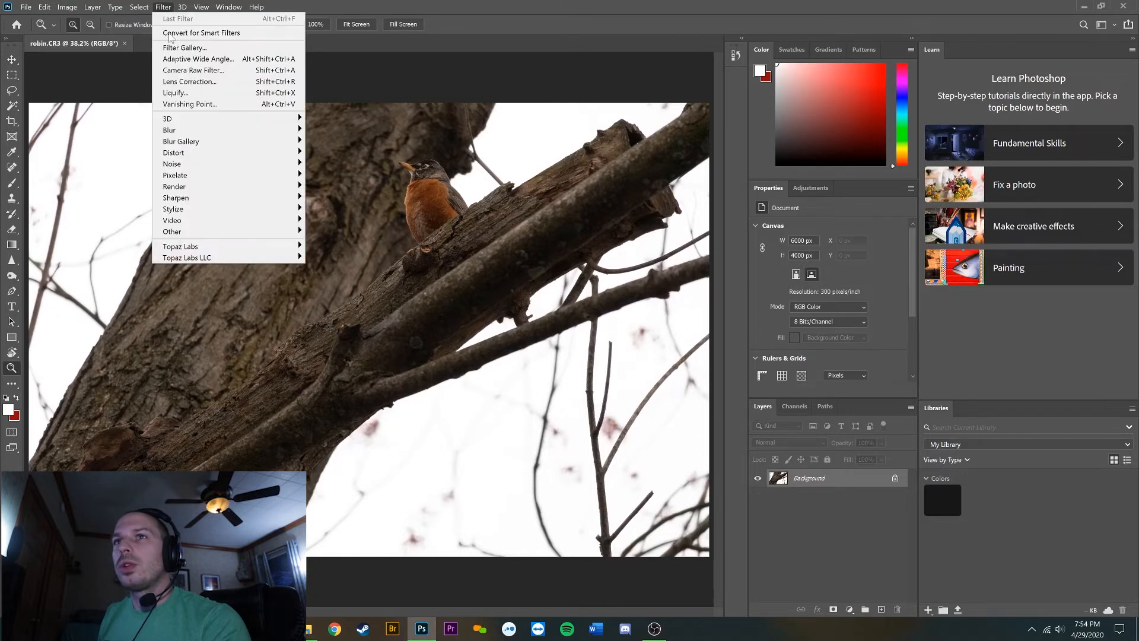
mouse_move(185, 257)
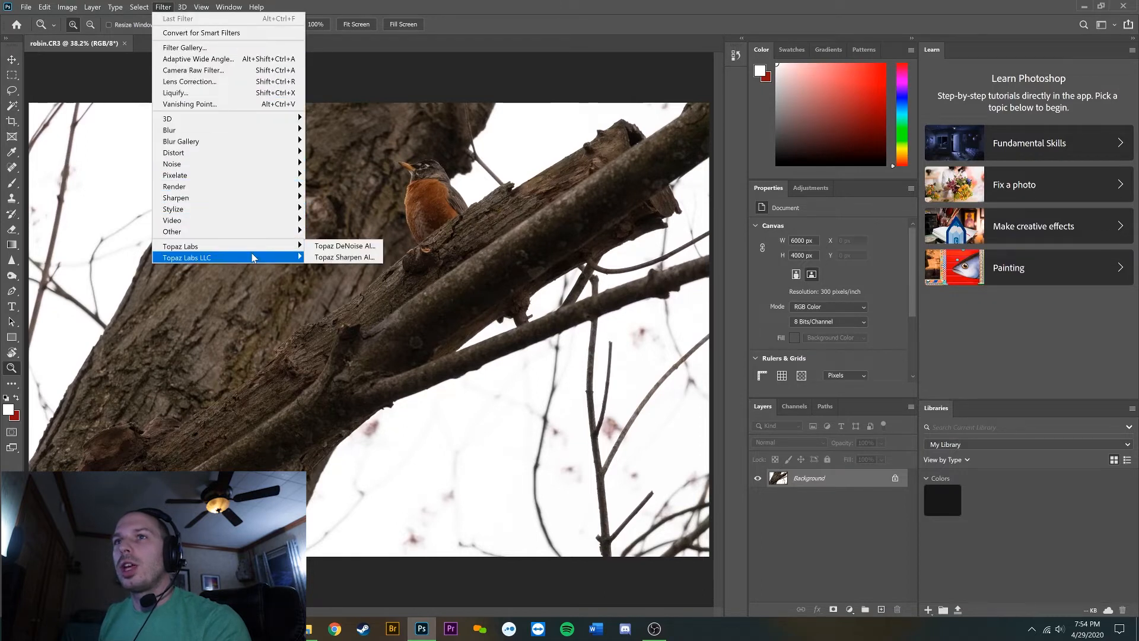
mouse_move(181, 245)
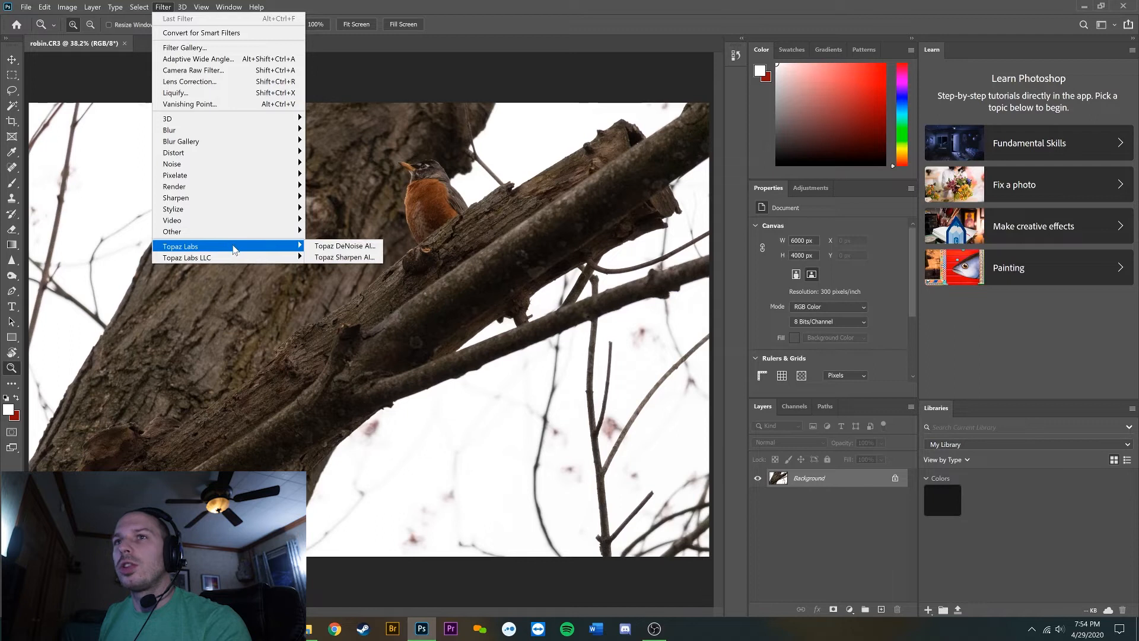
mouse_move(285, 252)
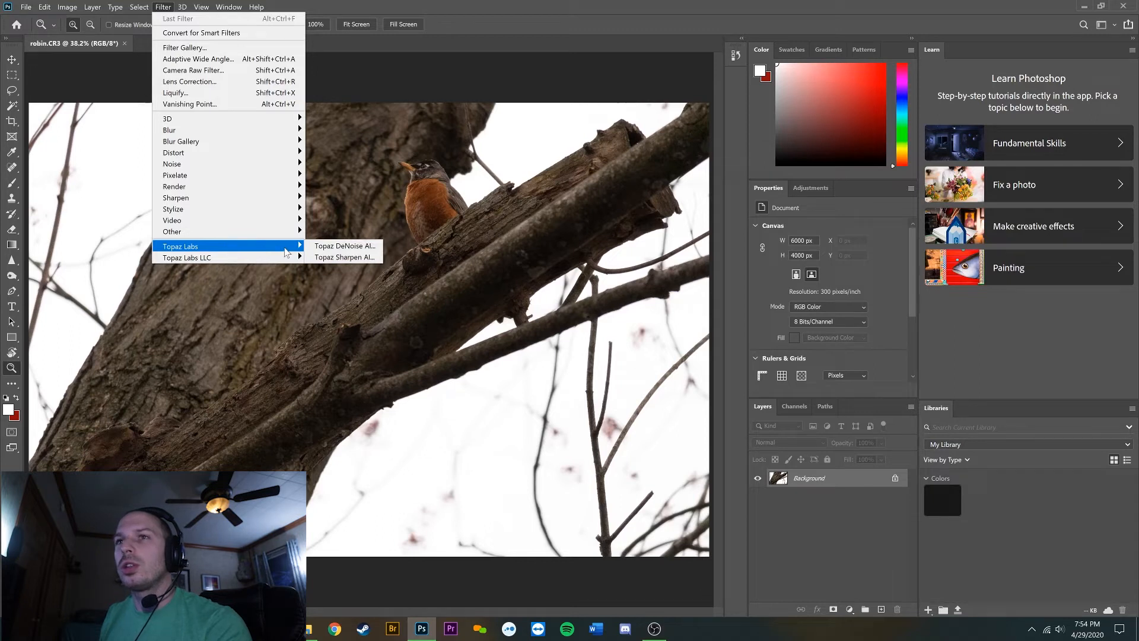
mouse_move(344, 246)
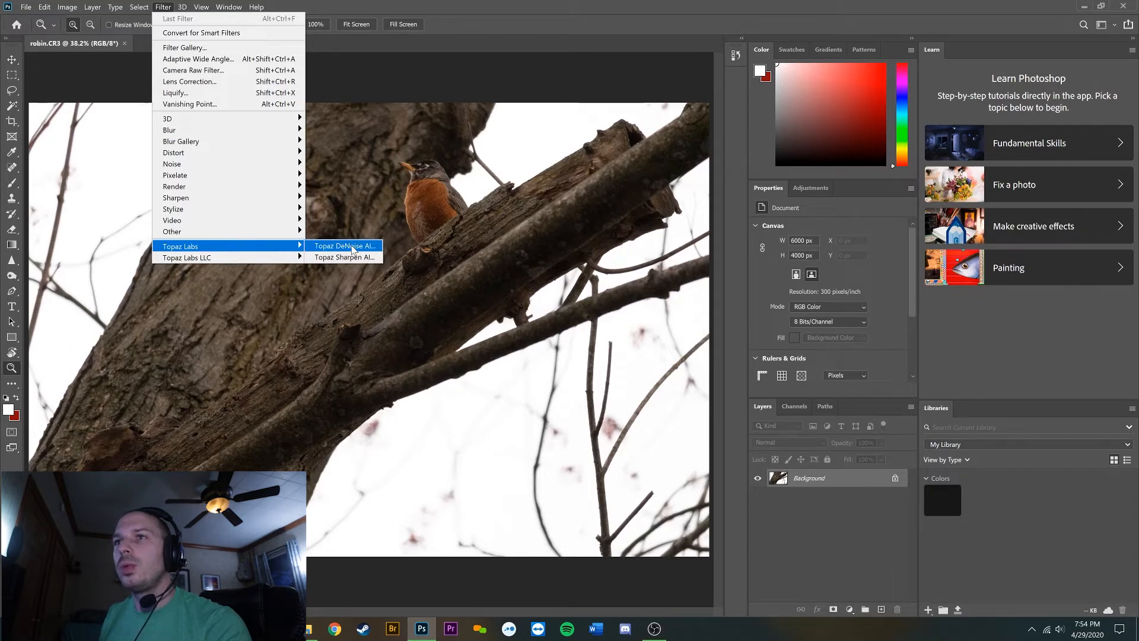
click(477, 308)
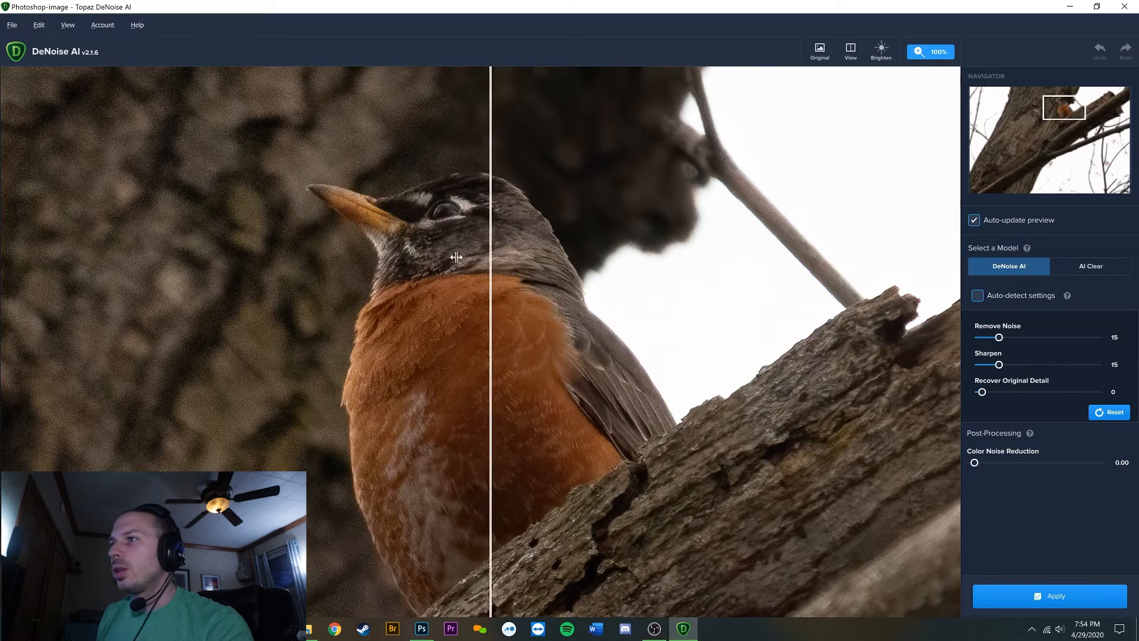
Set Recover Original Detail and Sharpen to 10, leaving Remove Noise at 15.
drag(982, 391, 997, 391)
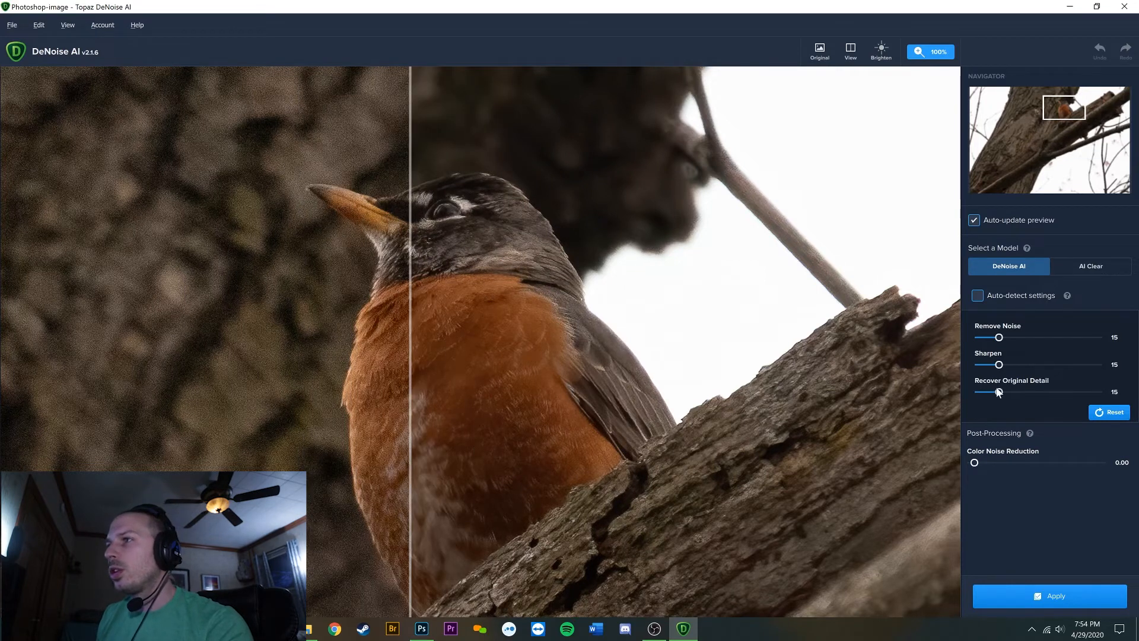
drag(1000, 365, 993, 365)
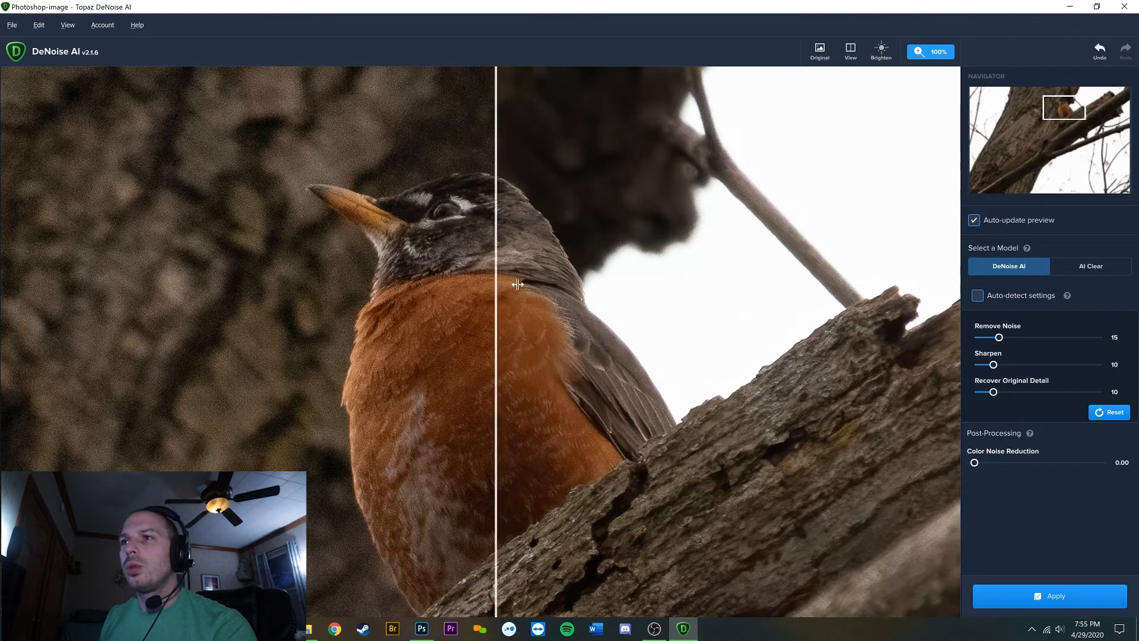
Compare original and denoised results across the robin's wing, breast, head and beak.
drag(494, 284, 581, 309)
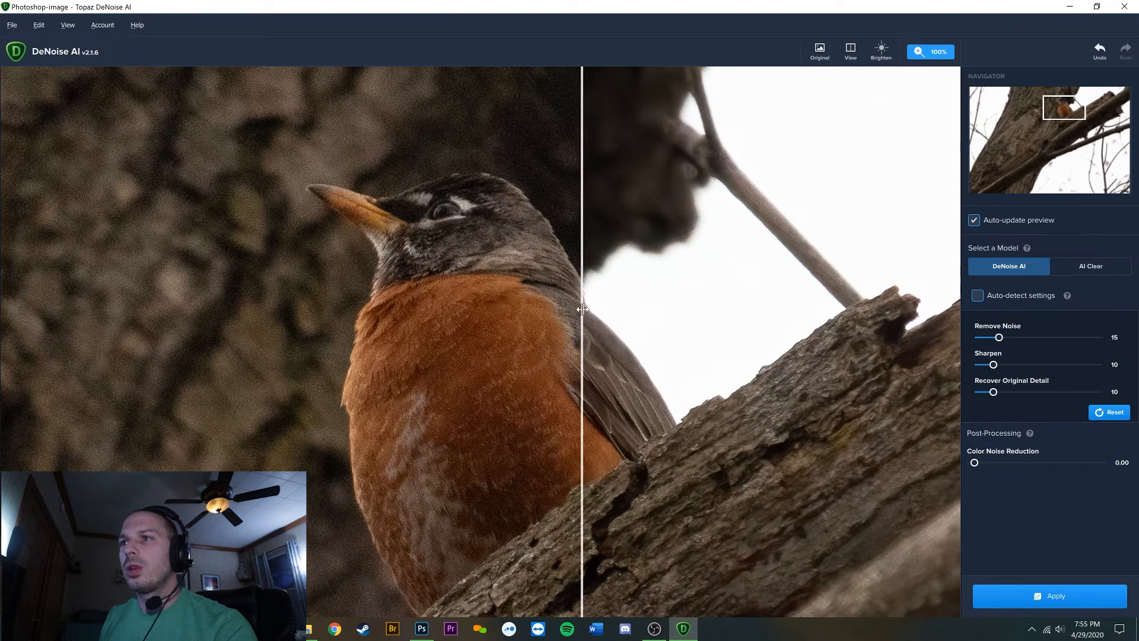
drag(582, 308, 588, 321)
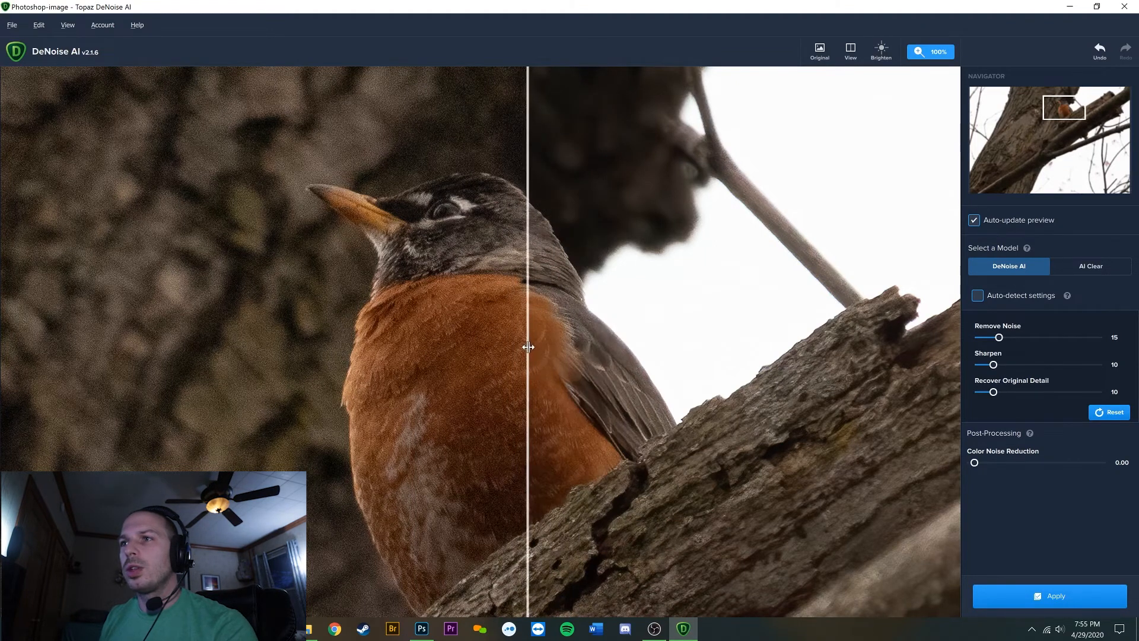
drag(528, 347, 390, 327)
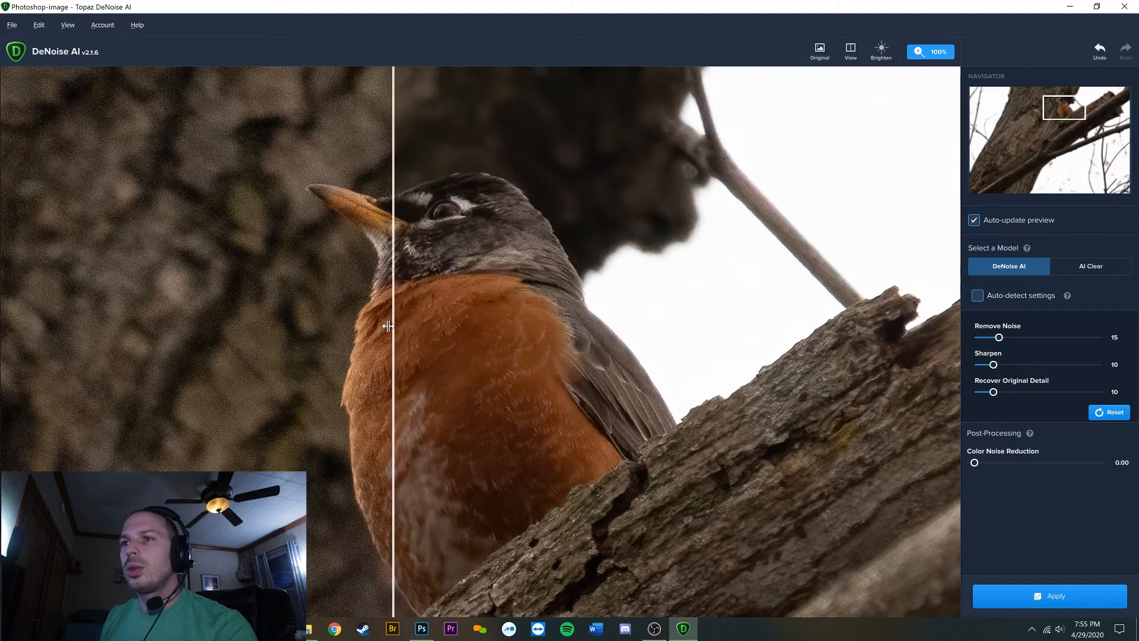
drag(389, 326, 292, 315)
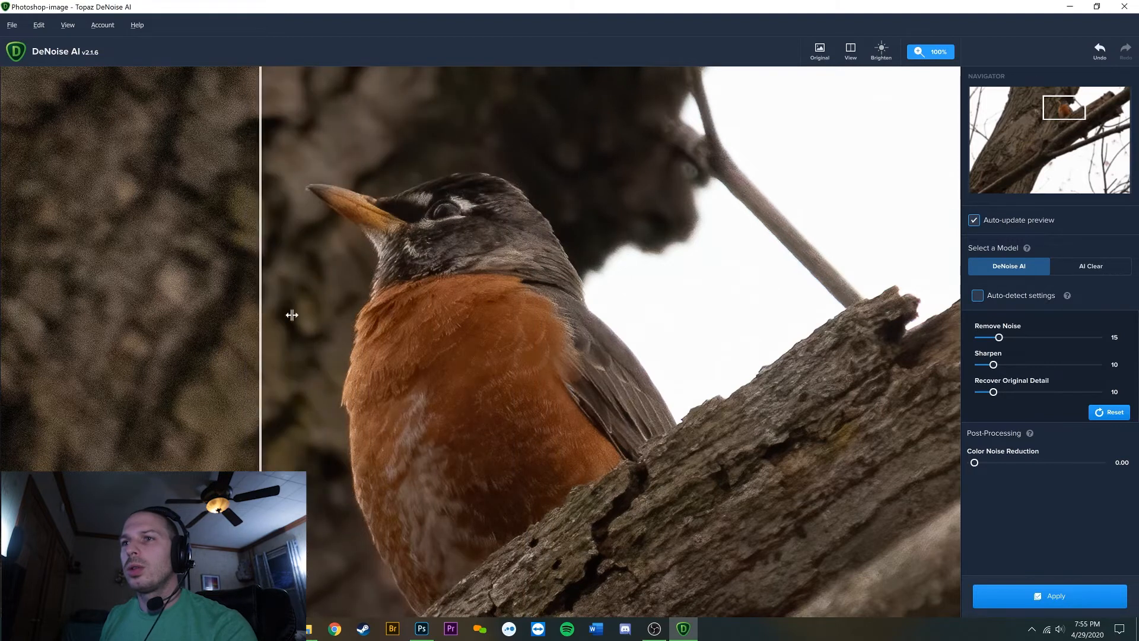
drag(260, 315, 391, 344)
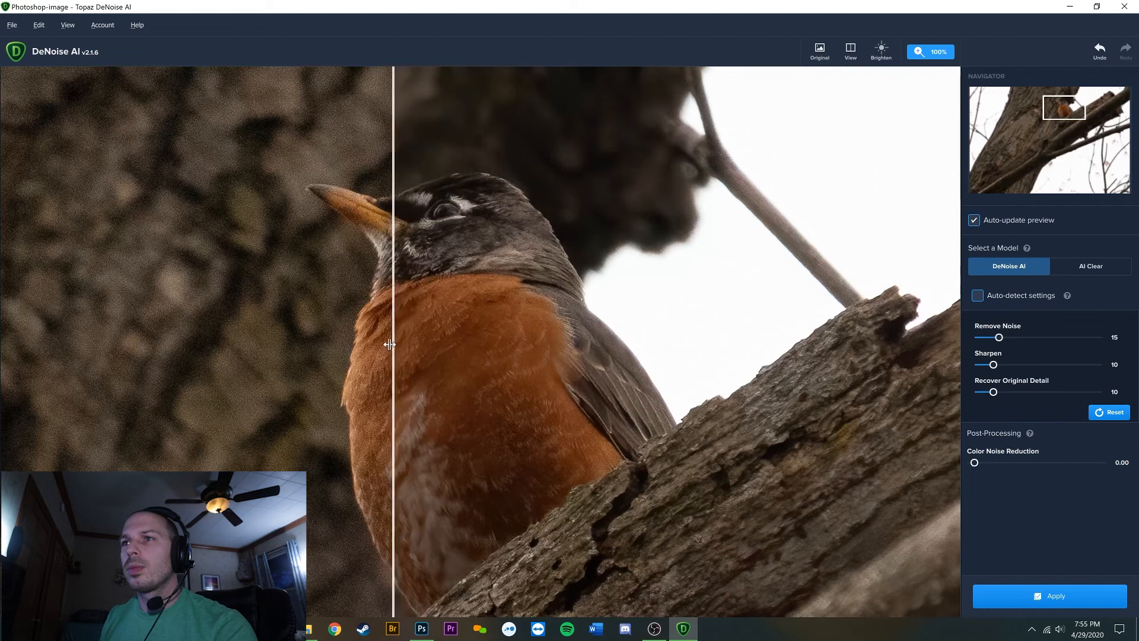
drag(391, 344, 572, 385)
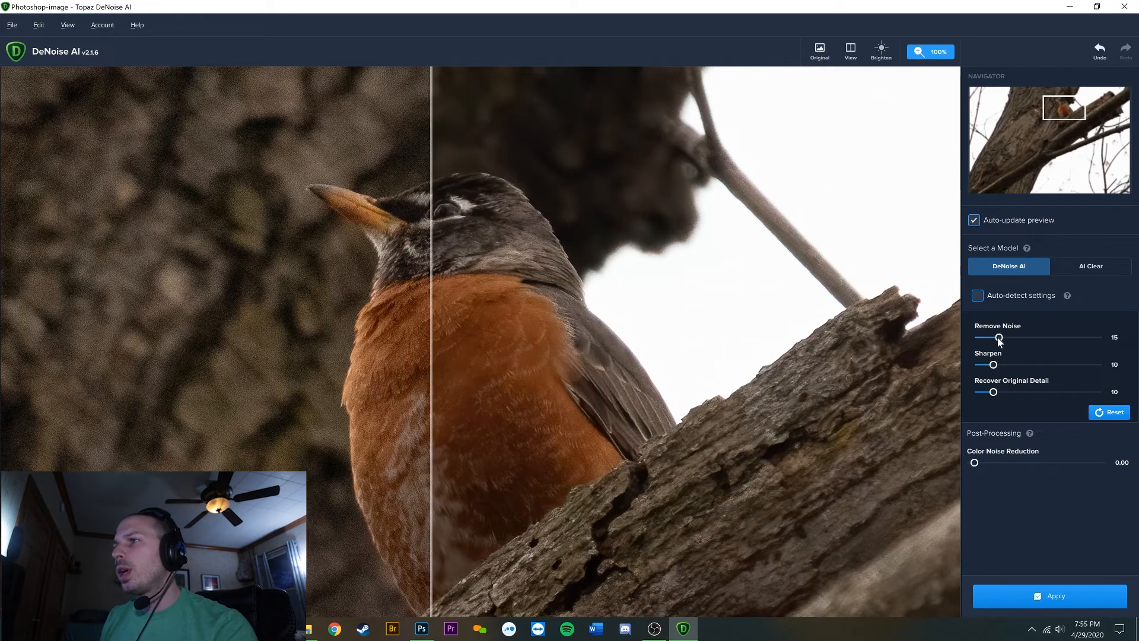
Lower Remove Noise to 12, compare across the robin and bark, and apply the noise reduction.
drag(999, 337, 987, 337)
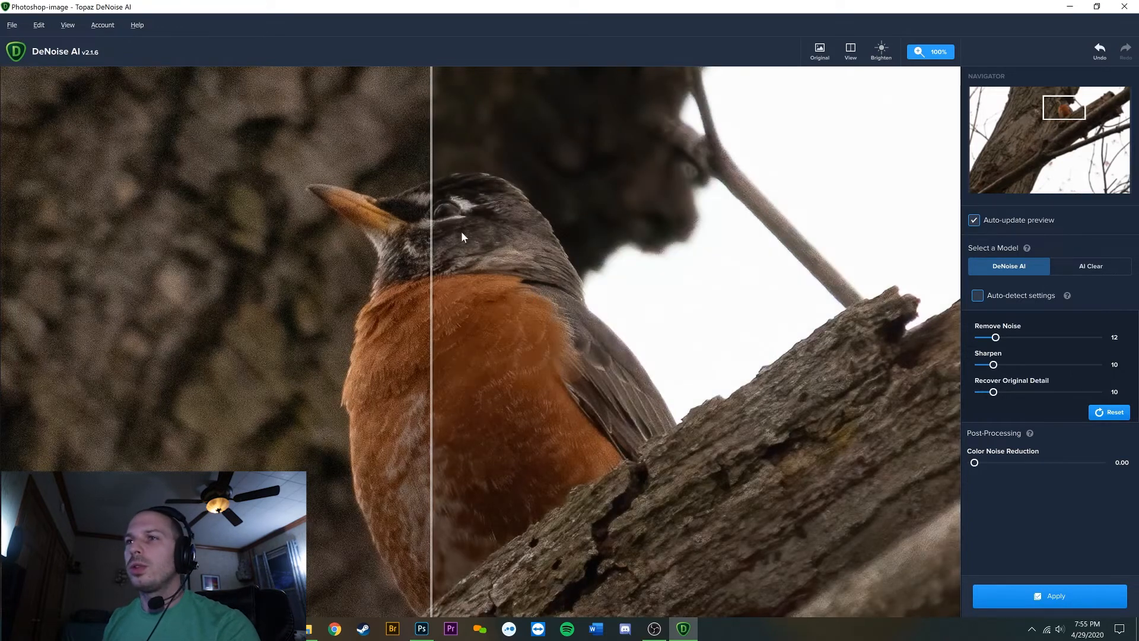
drag(432, 281, 645, 281)
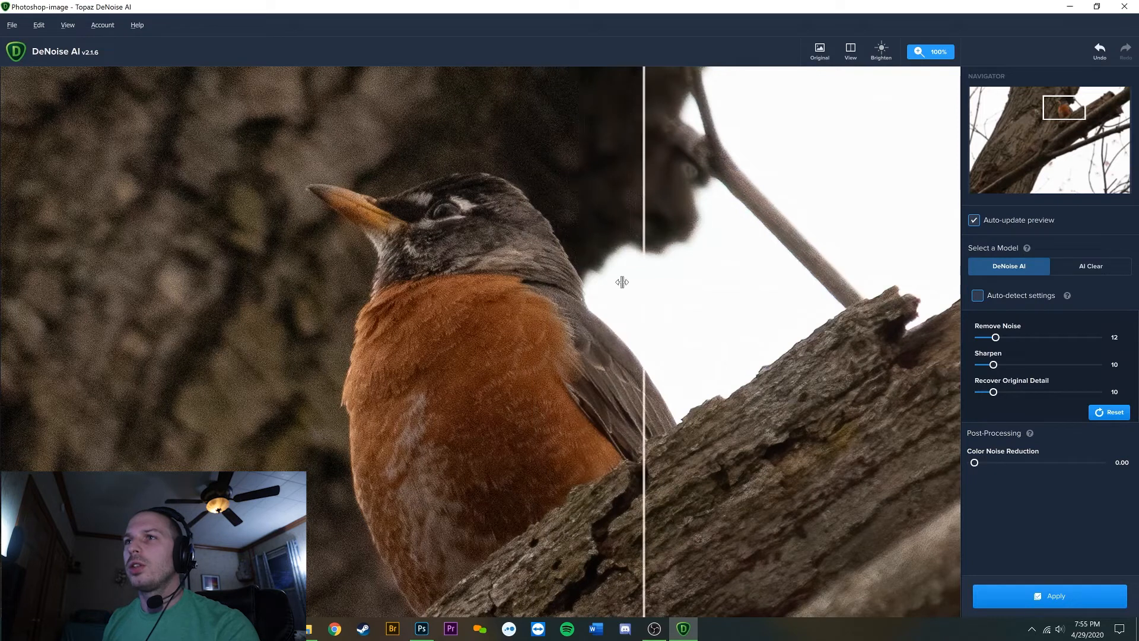
drag(643, 282, 255, 263)
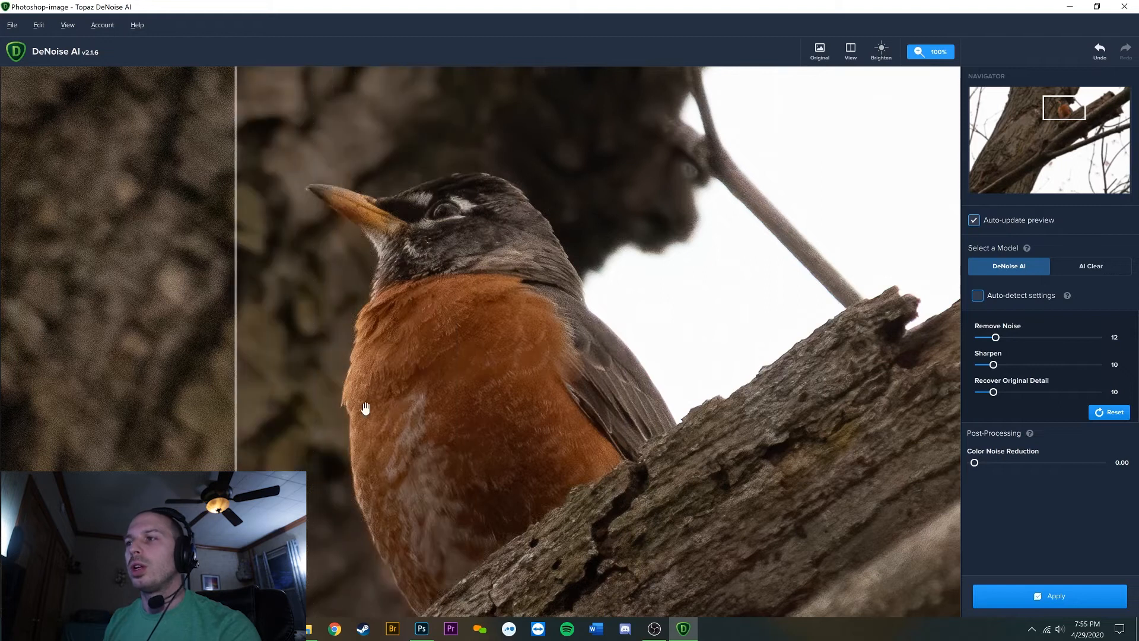
click(1048, 595)
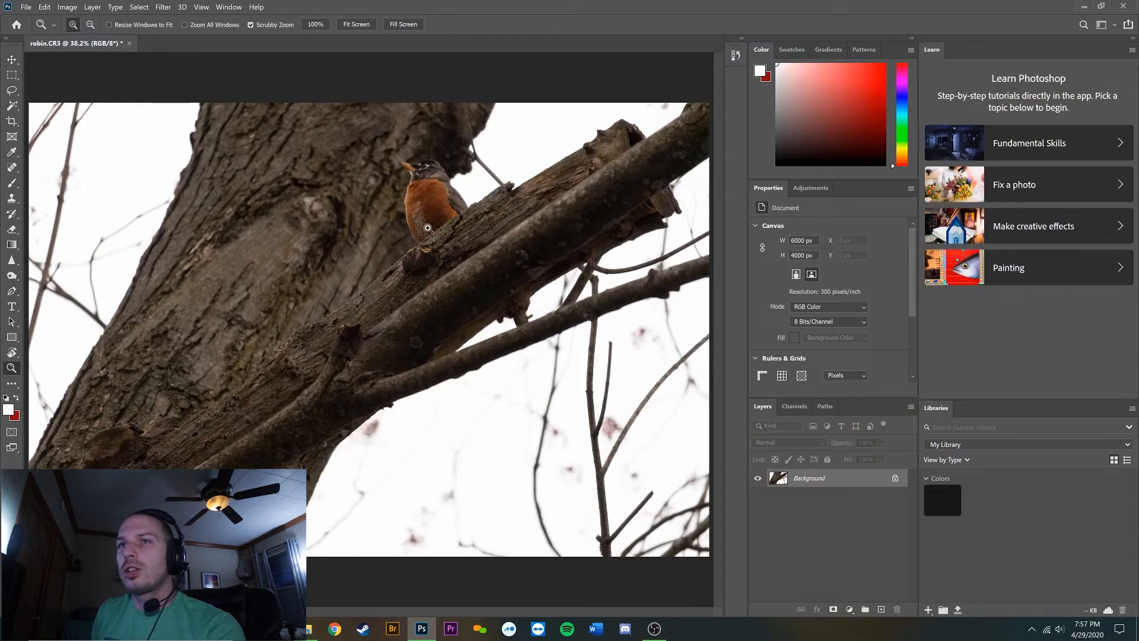
Bring up the Filter menu to reach Topaz Sharpen AI.
click(163, 6)
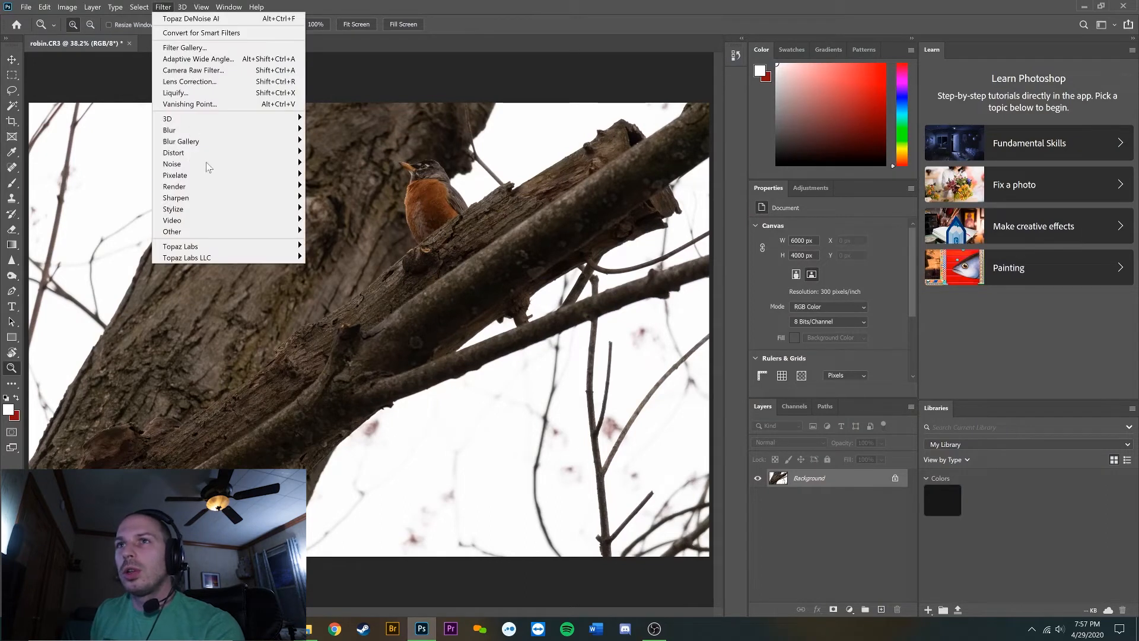
mouse_move(180, 247)
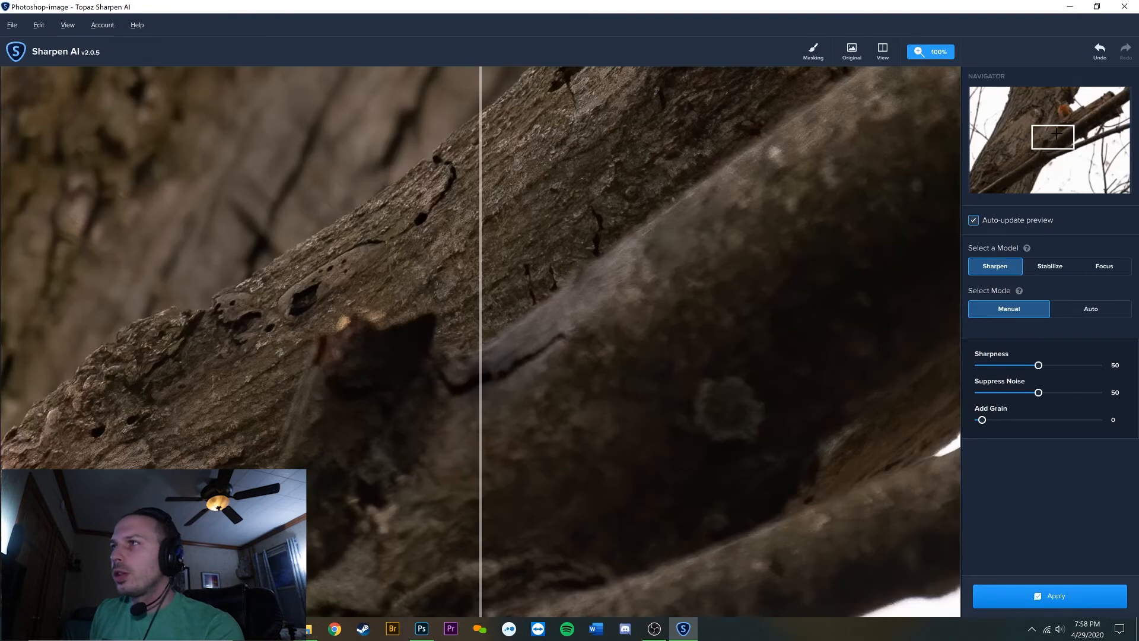
Frame the robin in the Sharpen AI preview and turn Suppress Noise down to 0.
drag(1052, 137, 1067, 109)
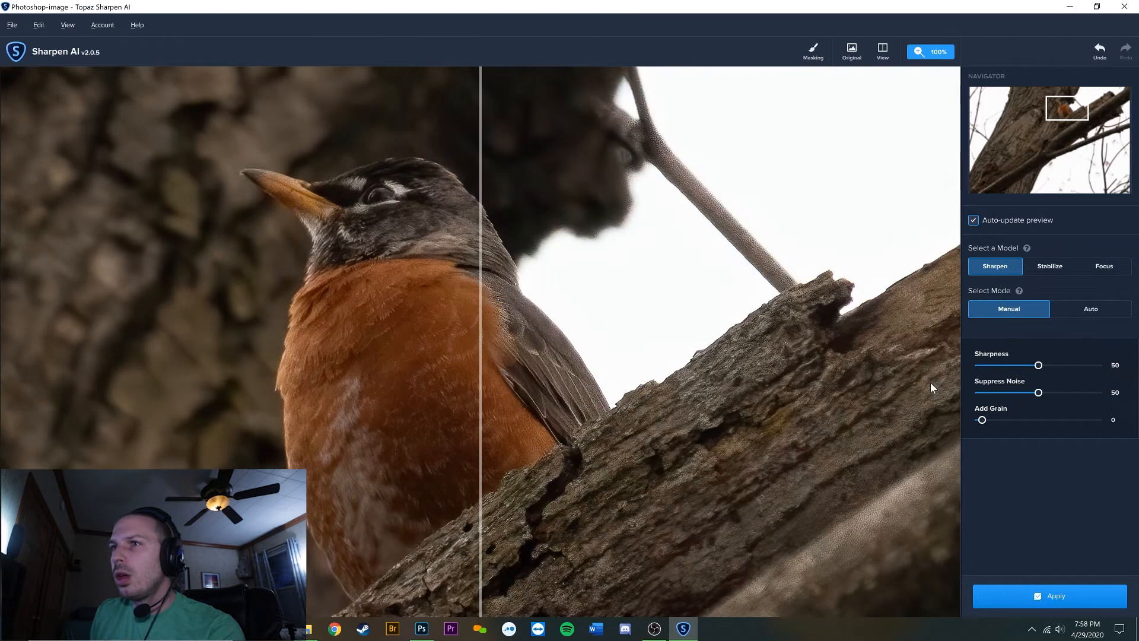
drag(482, 298, 592, 297)
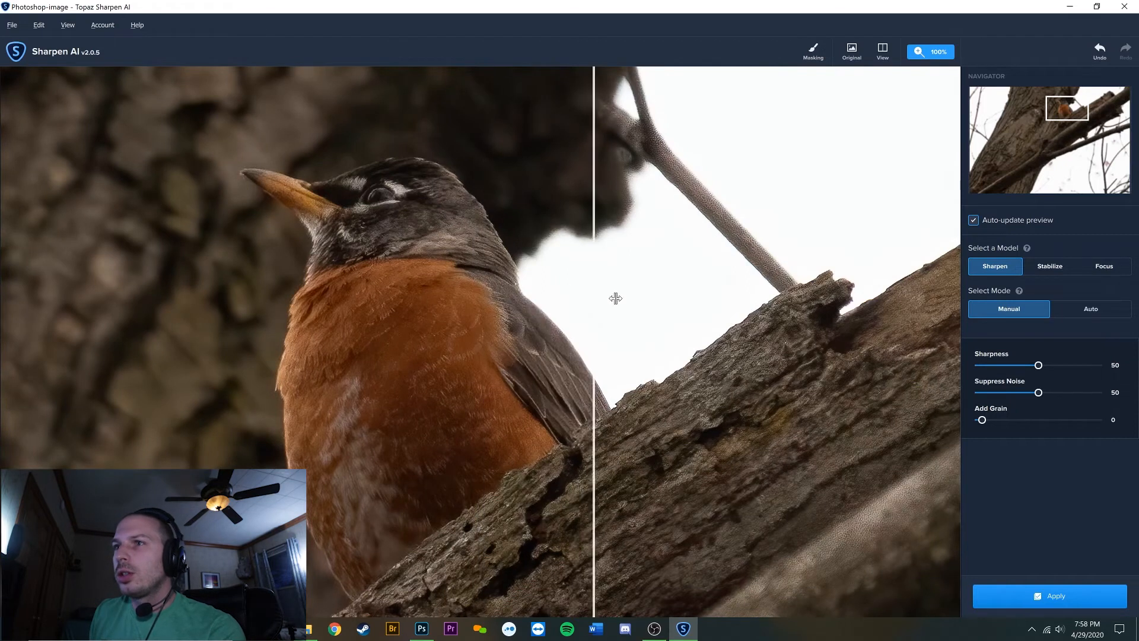
drag(592, 298, 414, 311)
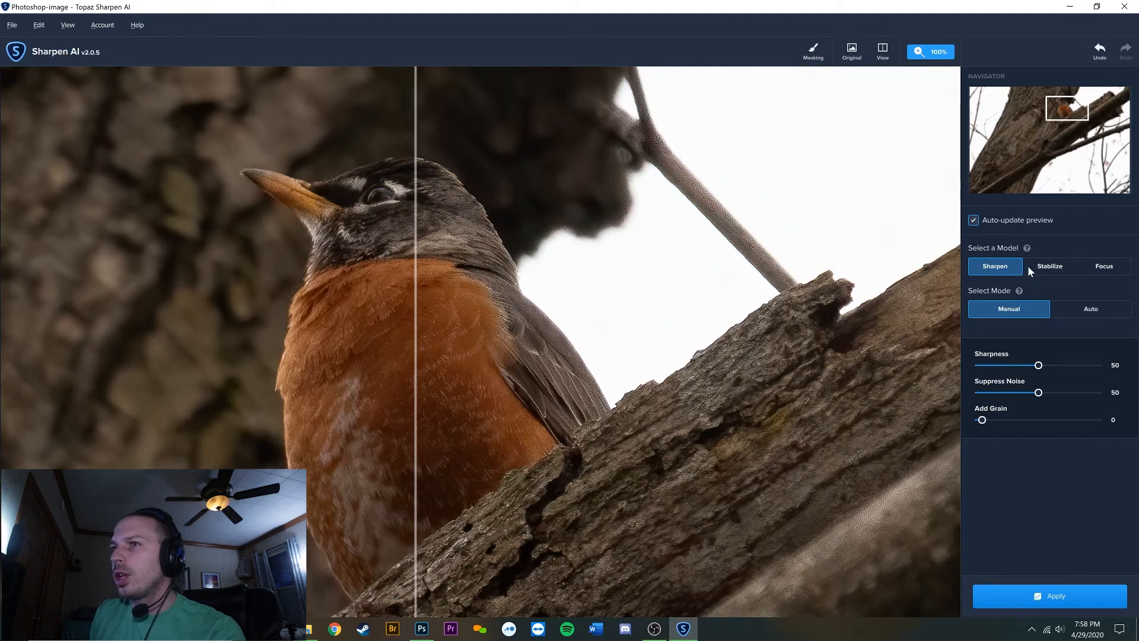
mouse_move(986, 289)
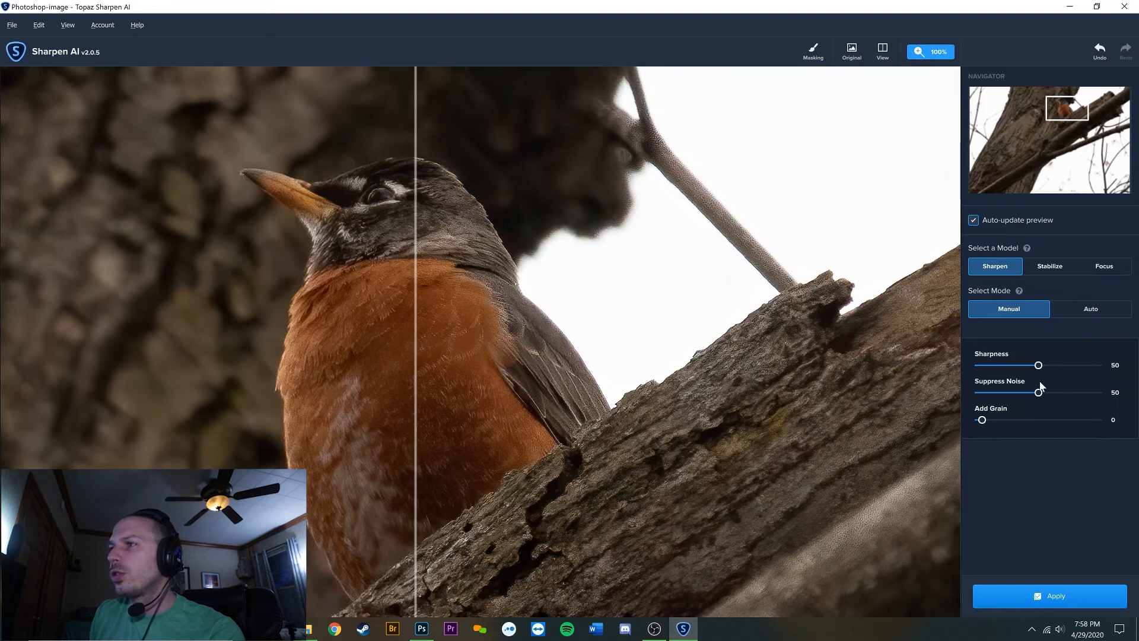
drag(1039, 391, 981, 392)
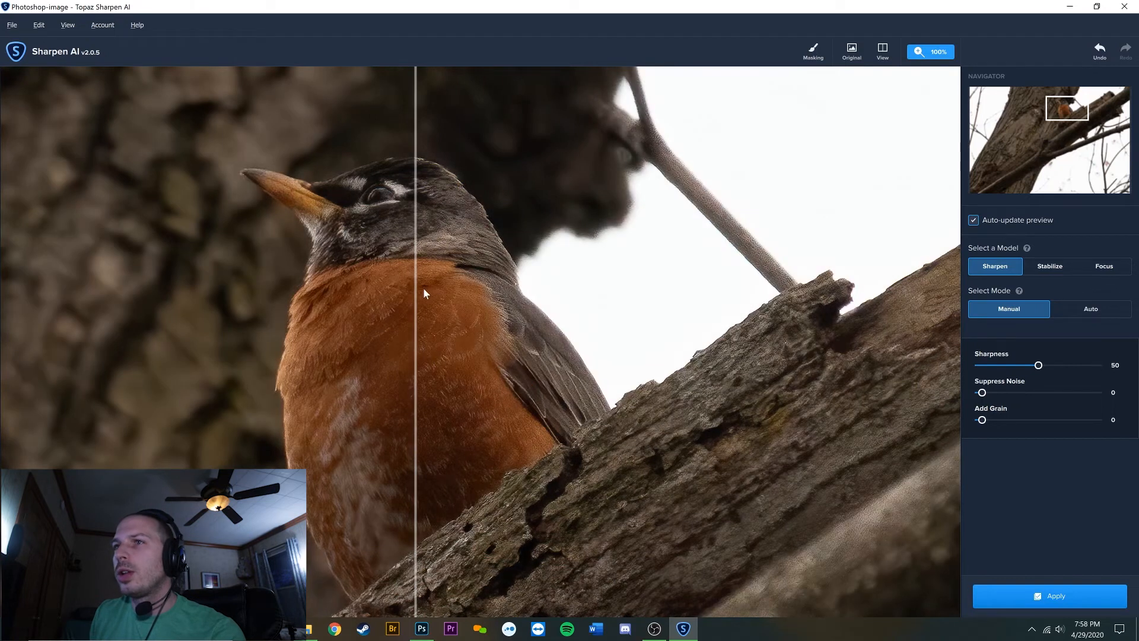
drag(415, 294, 451, 286)
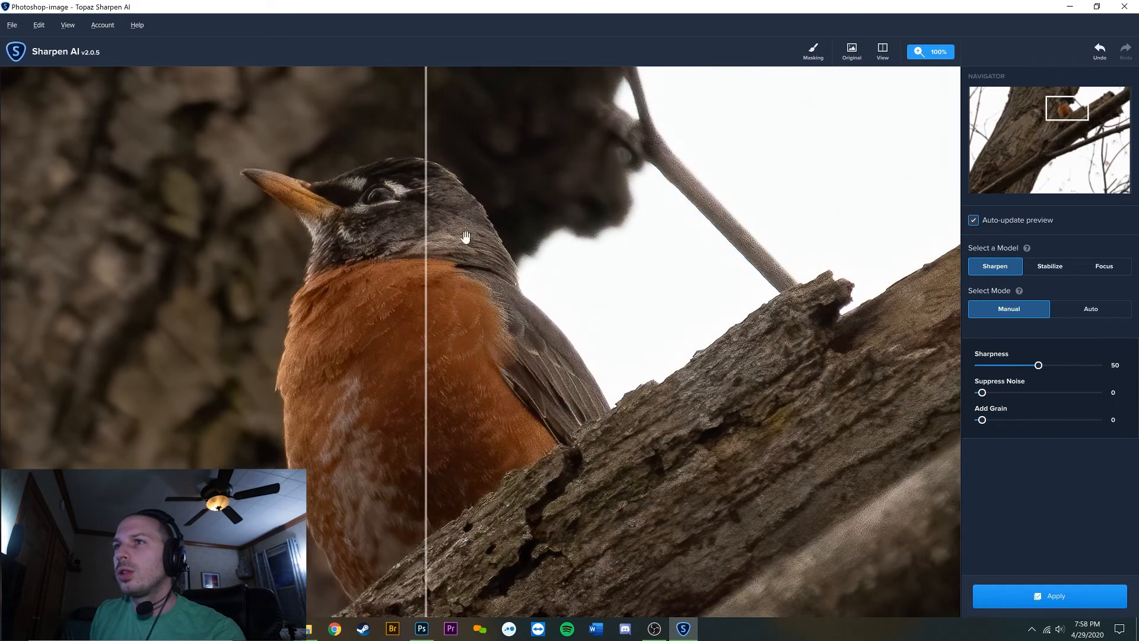
mouse_move(530, 404)
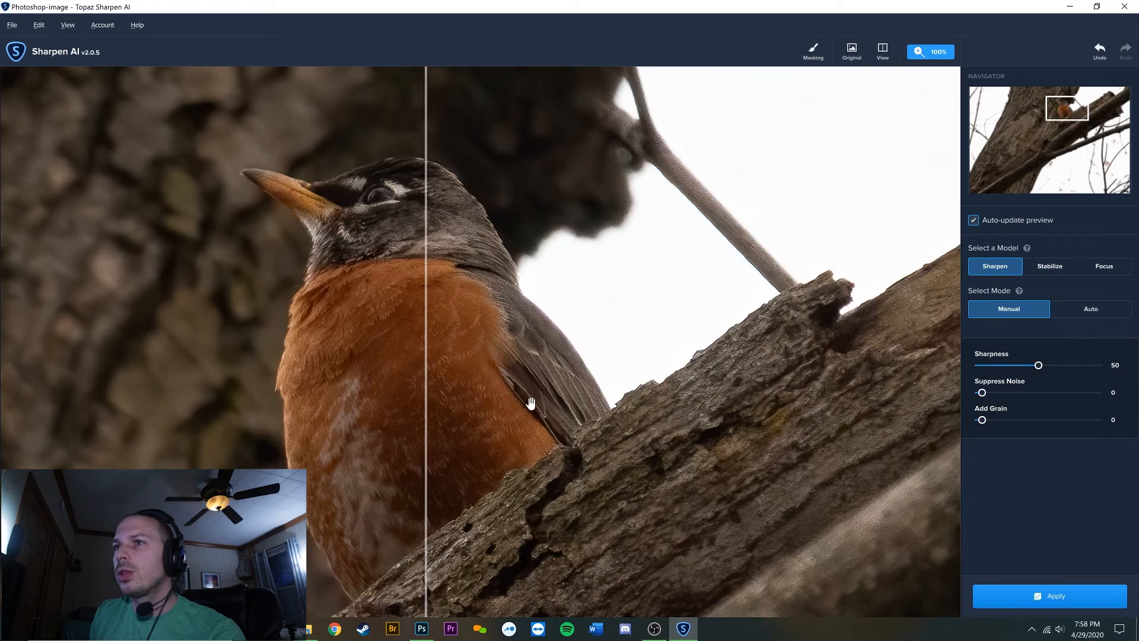
Reduce Sharpness to 25 and compare results over the beak and back.
drag(1037, 365, 1028, 366)
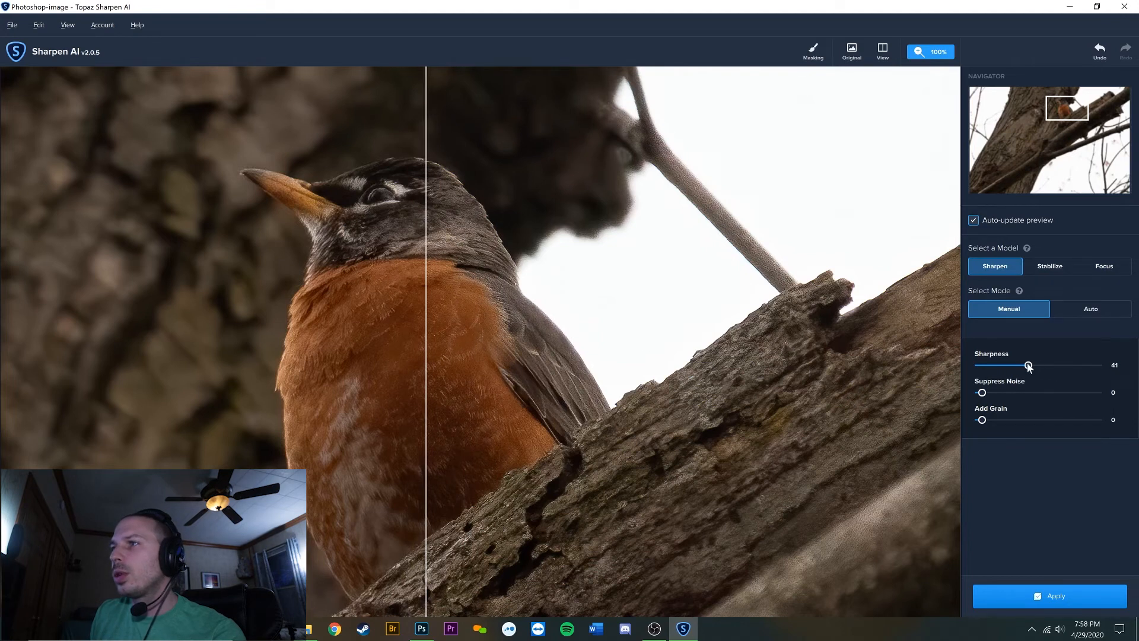
drag(1028, 366, 1010, 365)
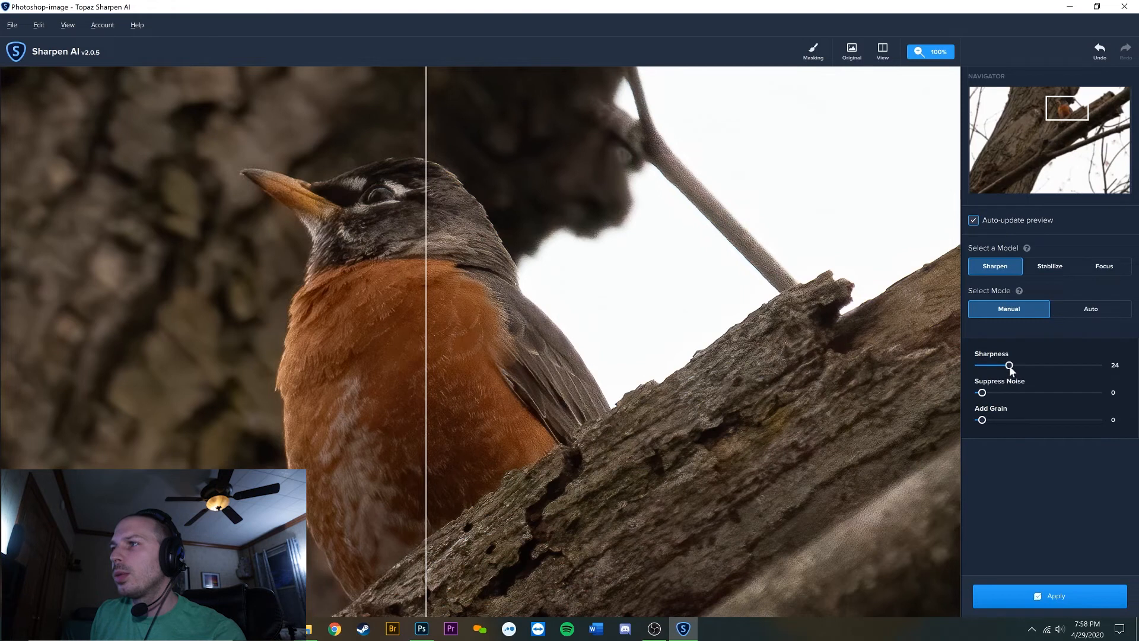
drag(1008, 366, 1012, 365)
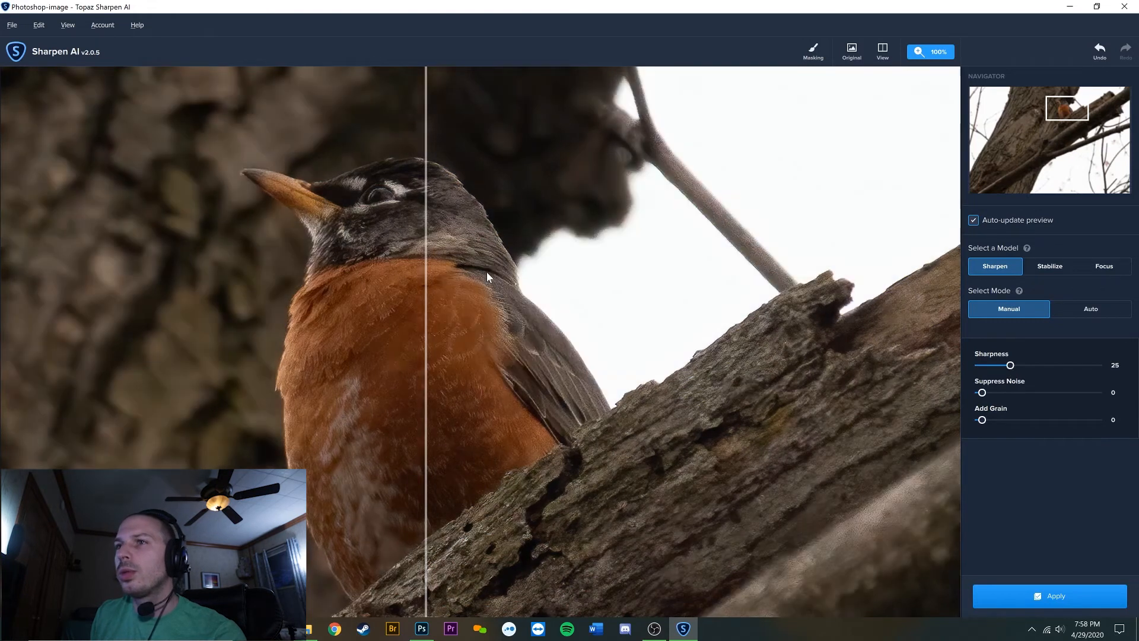
drag(426, 275, 474, 274)
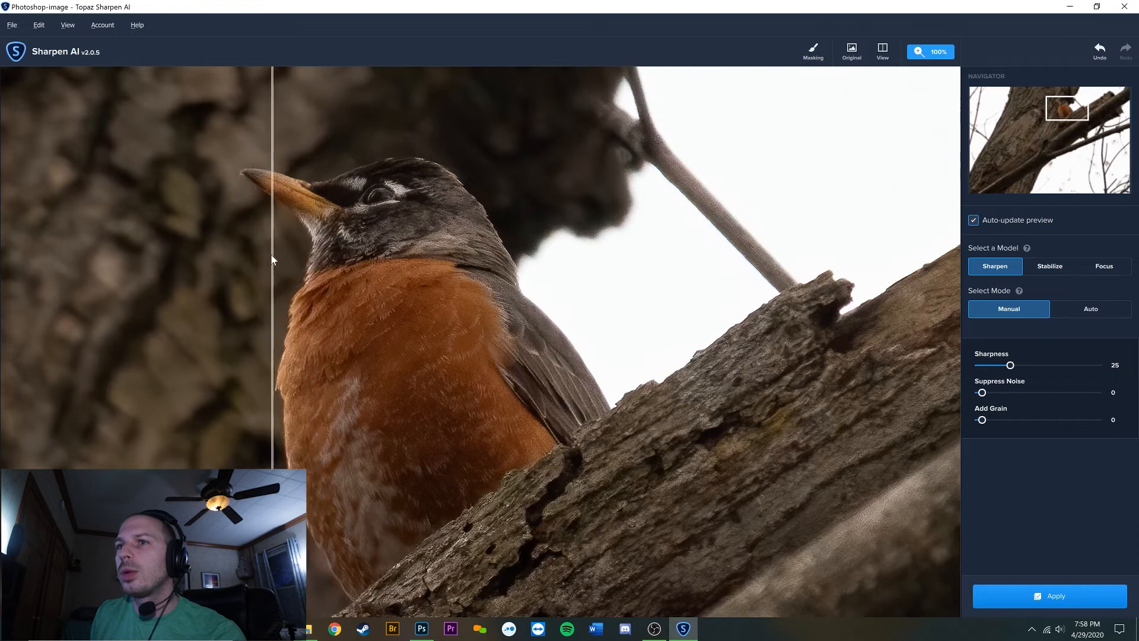
drag(272, 259, 243, 259)
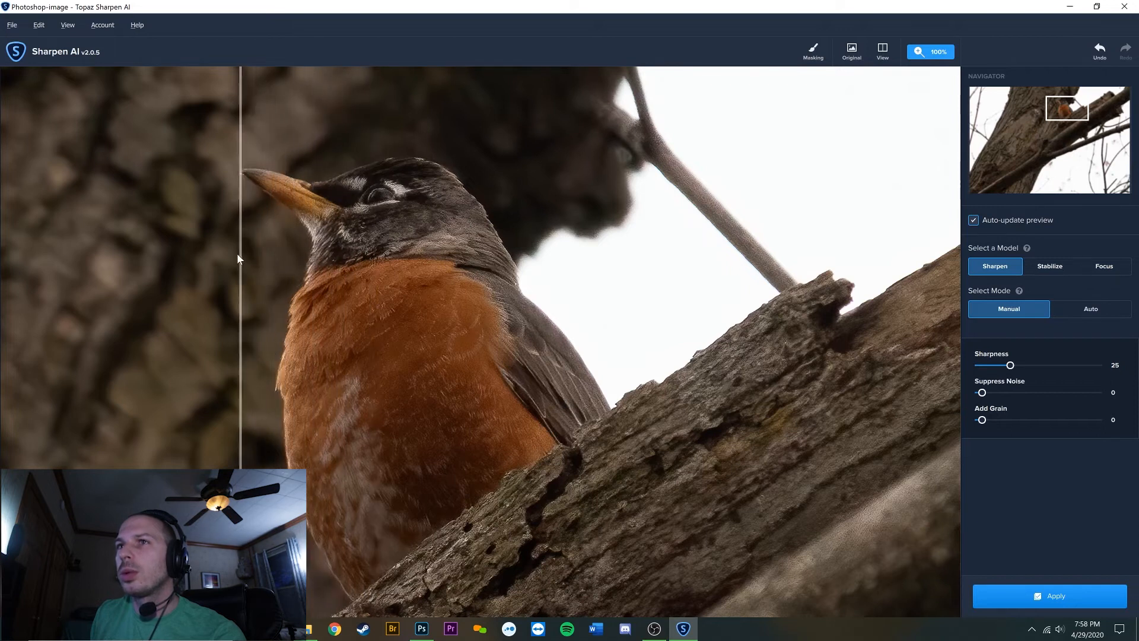
drag(240, 259, 472, 292)
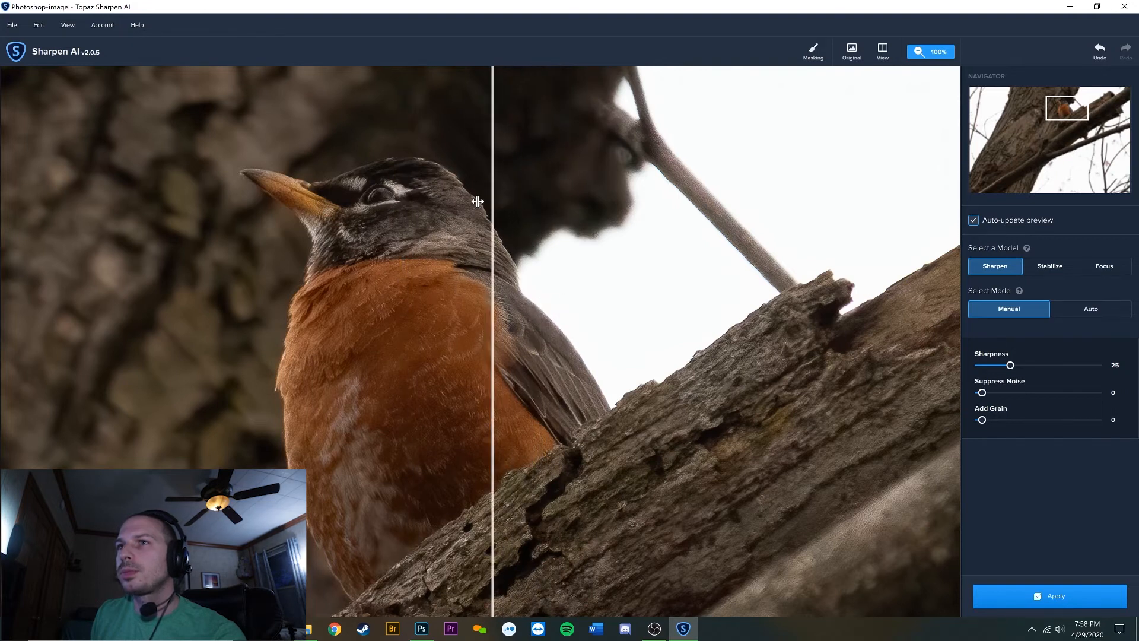
Check sharpening on the beak, bark and face, then apply it to the photo.
drag(492, 201, 281, 219)
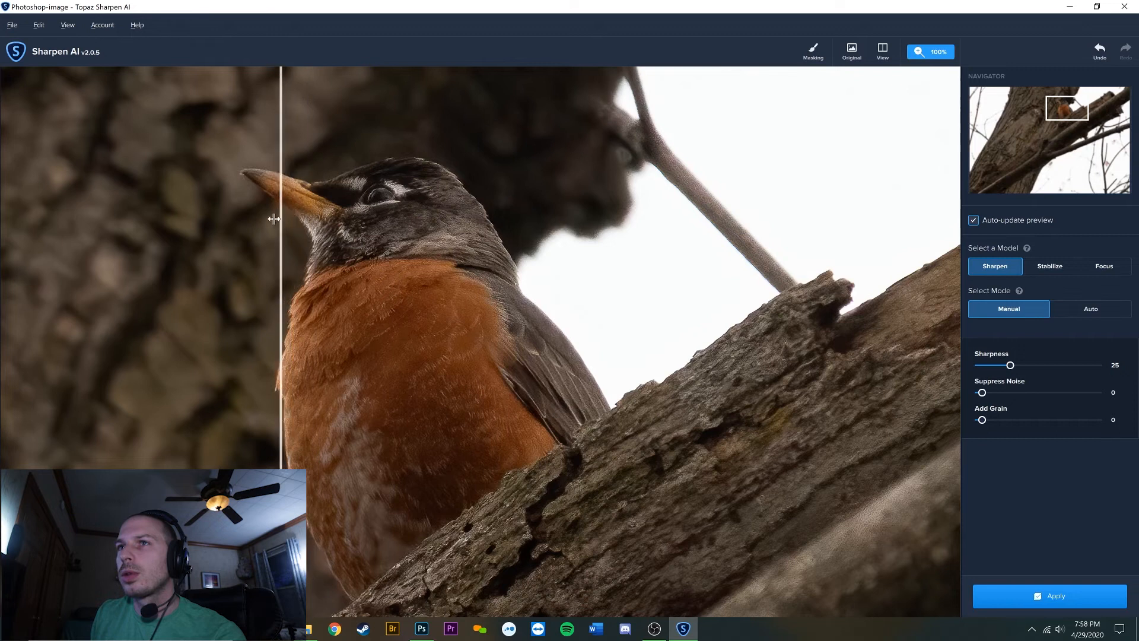
drag(281, 219, 210, 235)
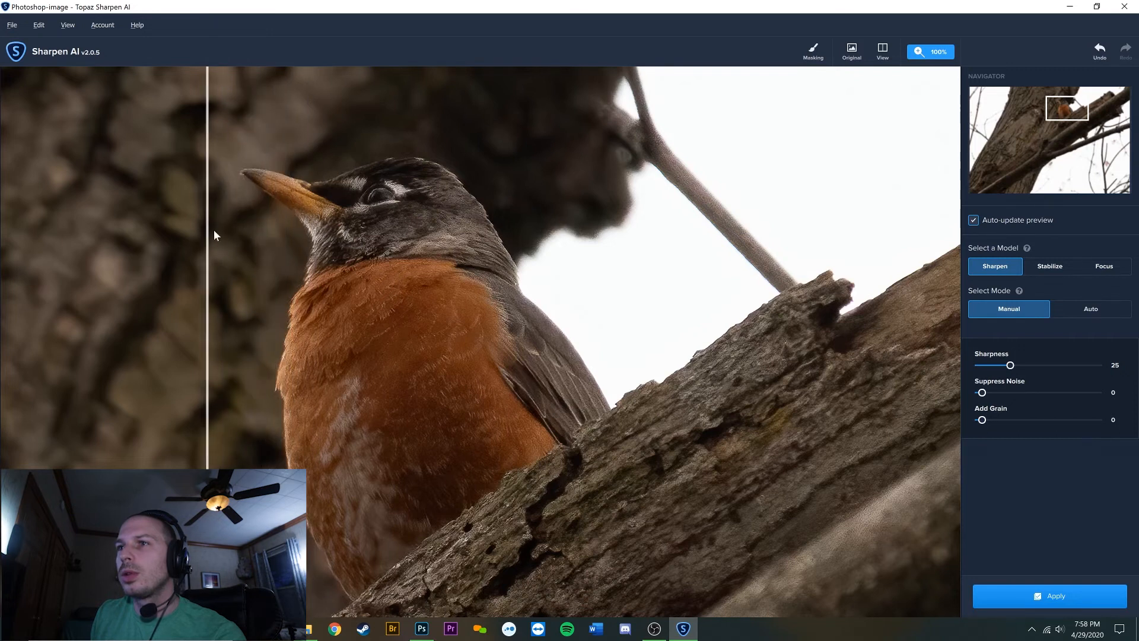
drag(207, 250, 332, 250)
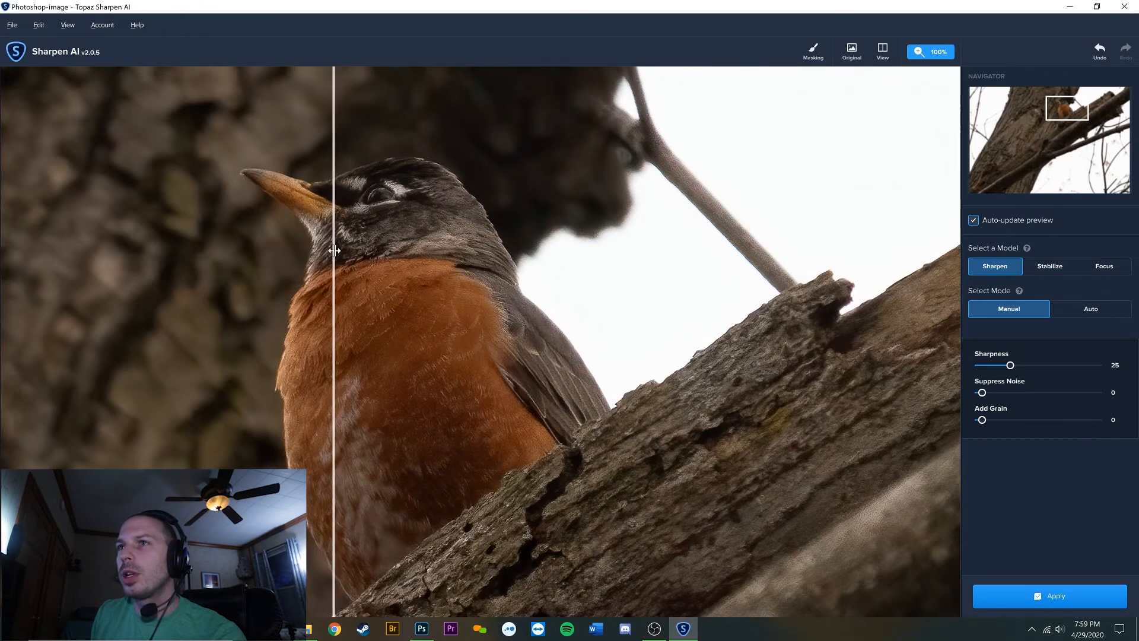
click(1048, 596)
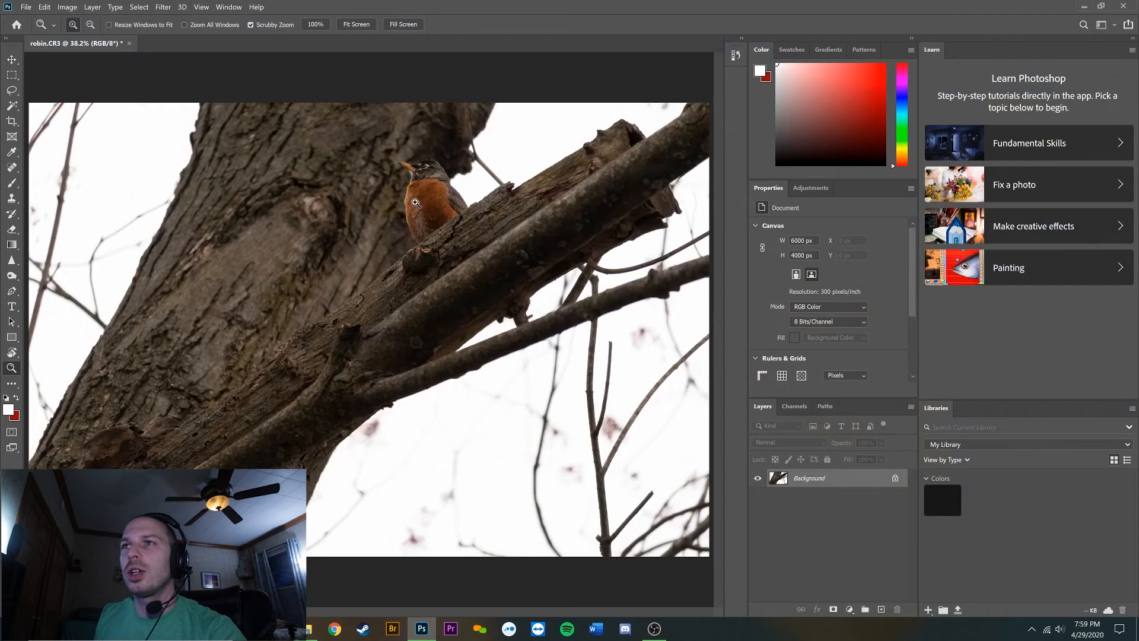
Open the Camera Raw Filter and cancel it without applying changes.
click(163, 7)
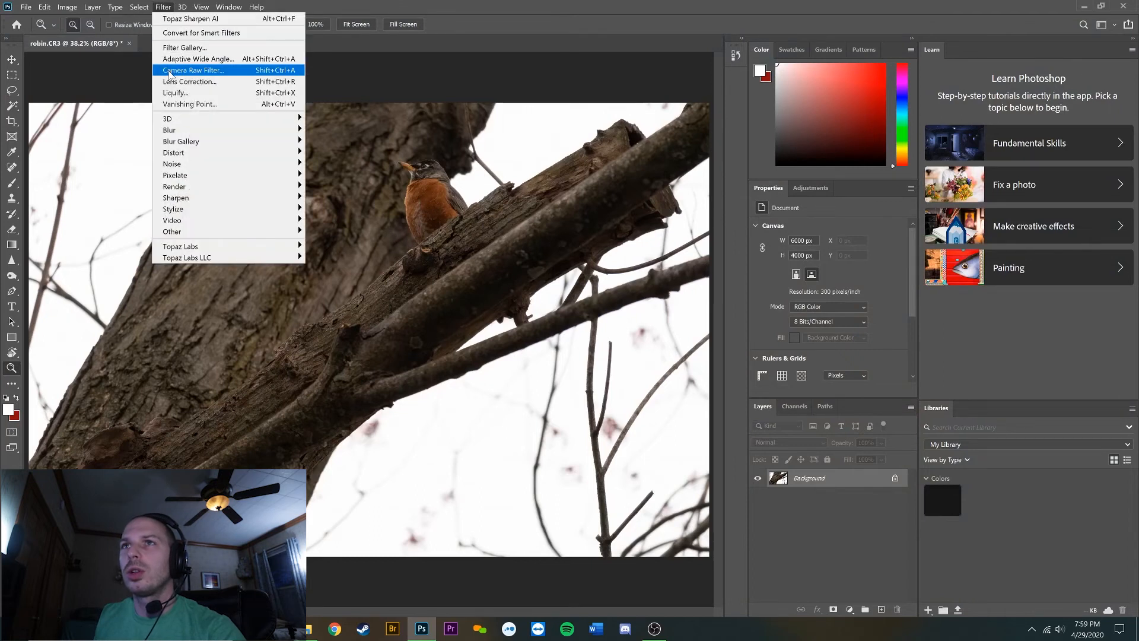
click(194, 70)
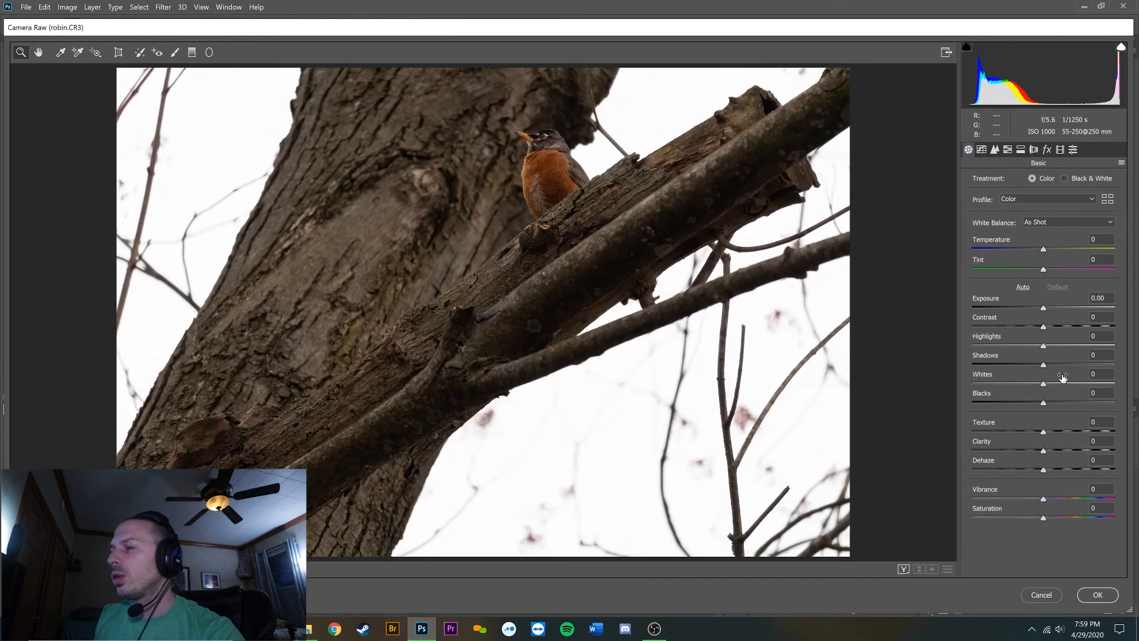
mouse_move(1046, 356)
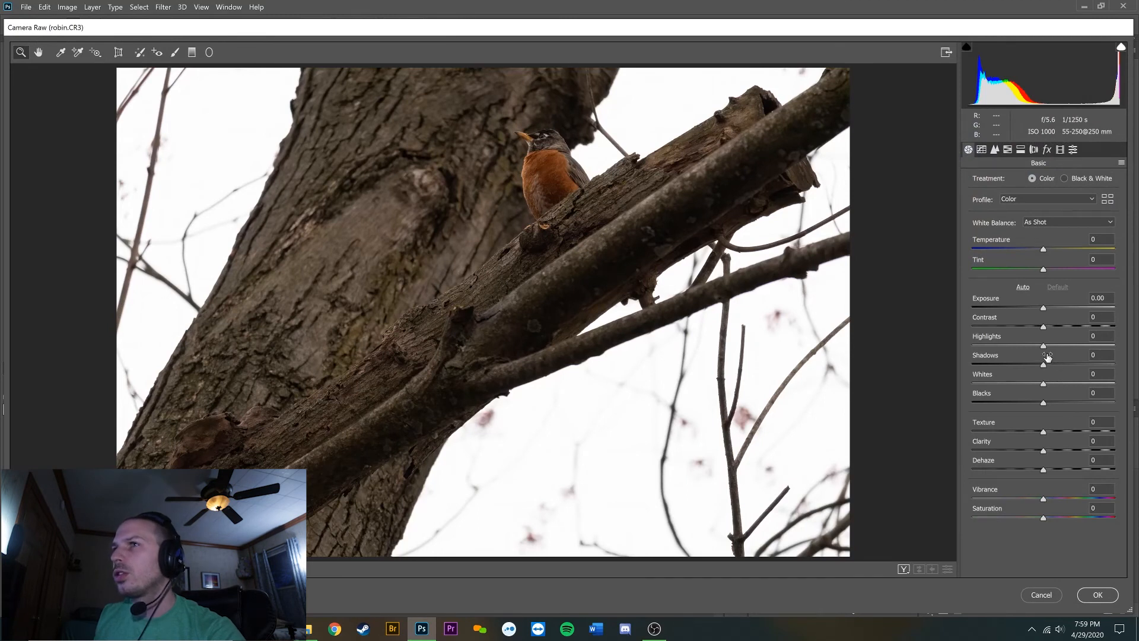
mouse_move(1032, 481)
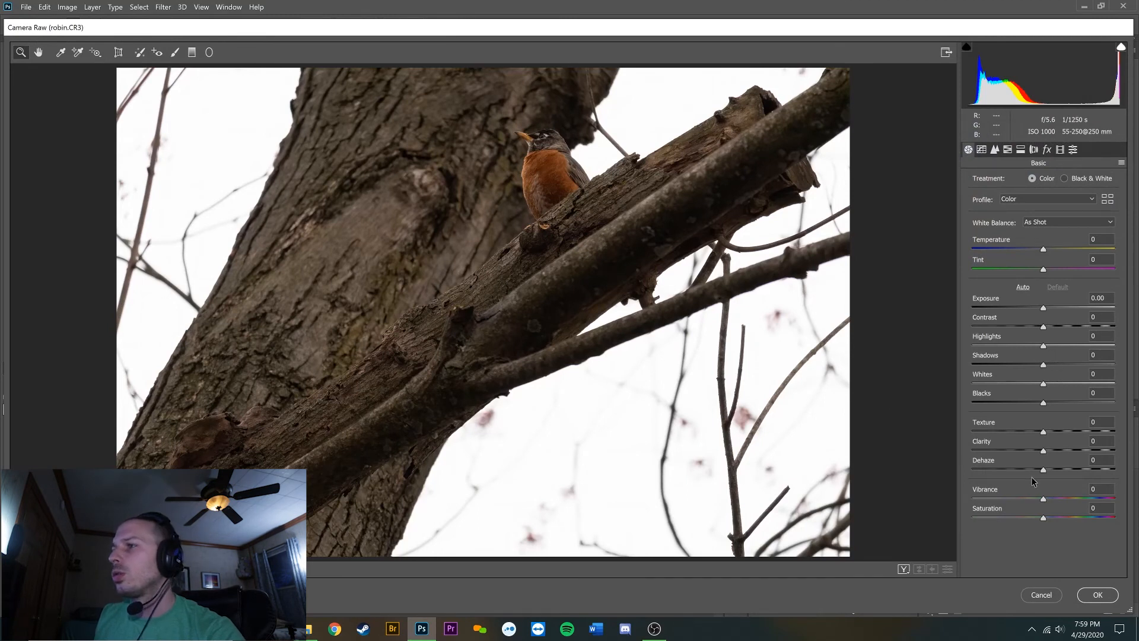
click(1096, 595)
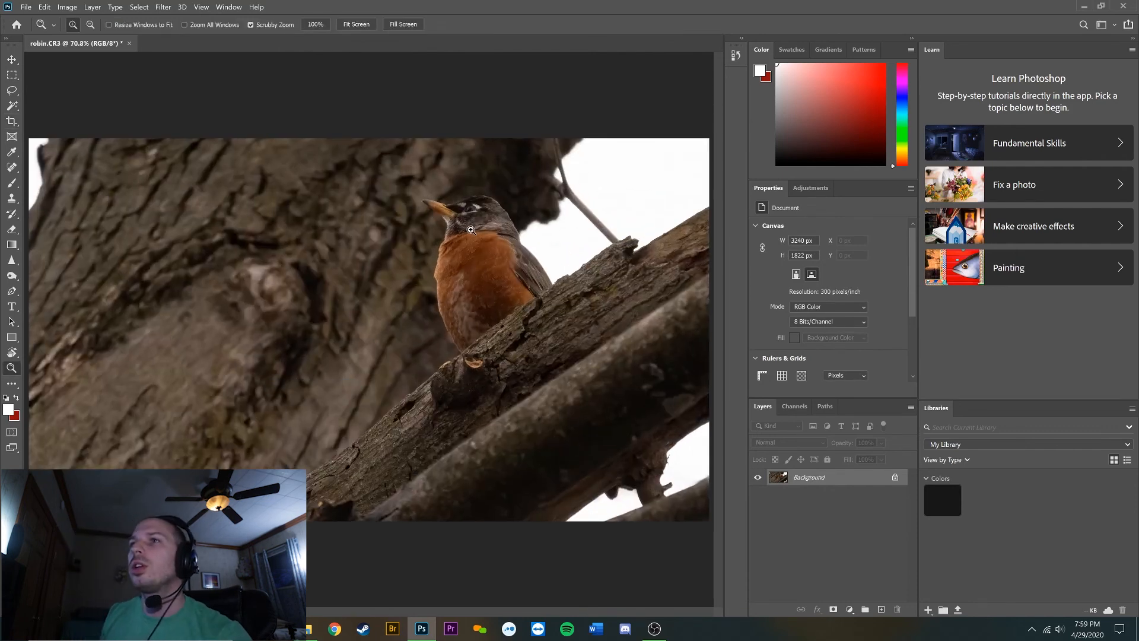
In Camera Raw Filter set Shadows +40, Highlights -24, Whites +14, Blacks -4 and Contrast +4.
click(162, 7)
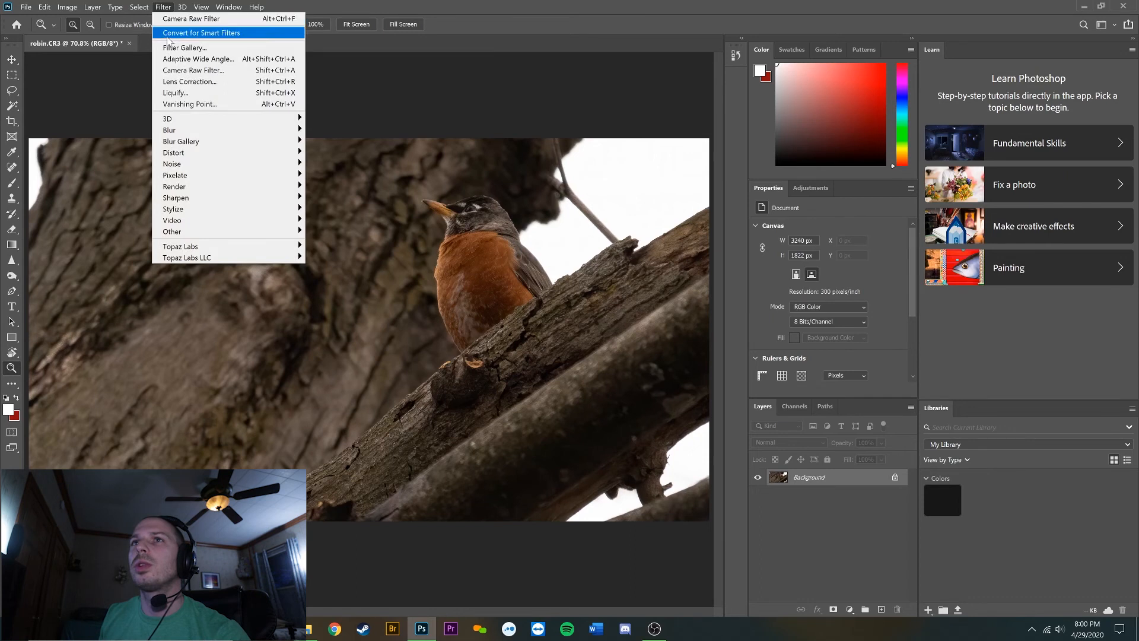
click(191, 19)
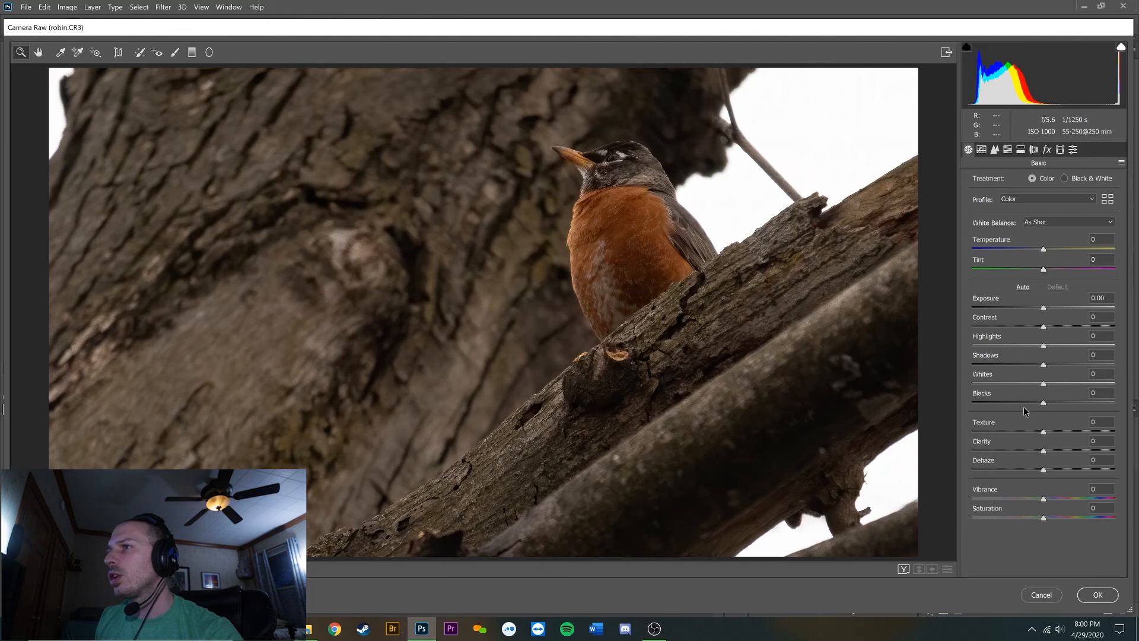
drag(1042, 363, 1057, 363)
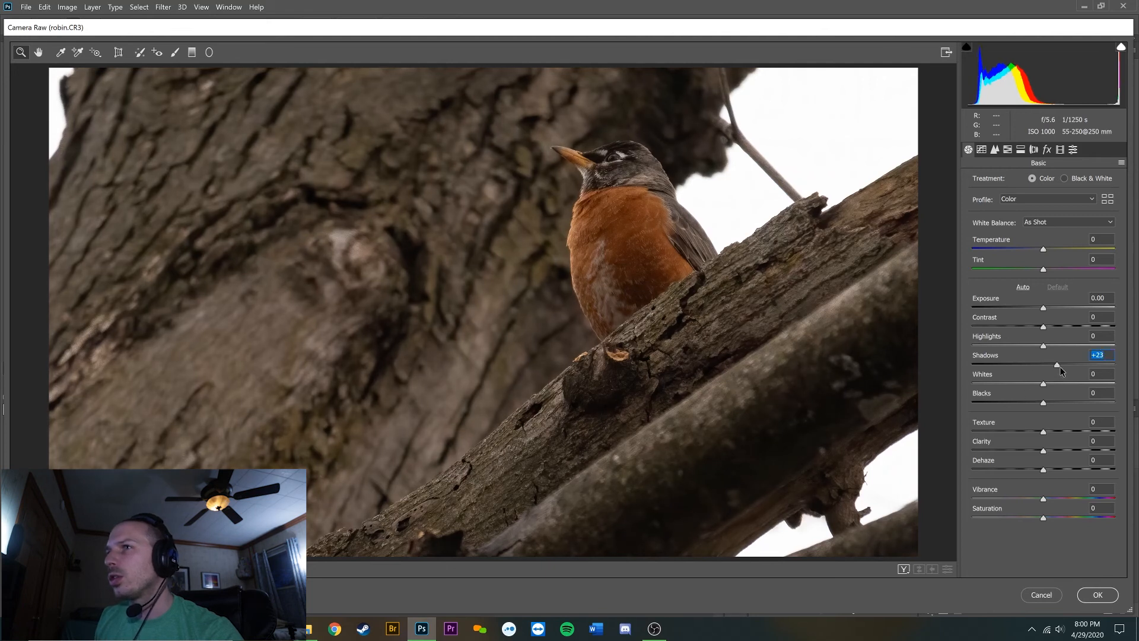
drag(1057, 365, 1074, 365)
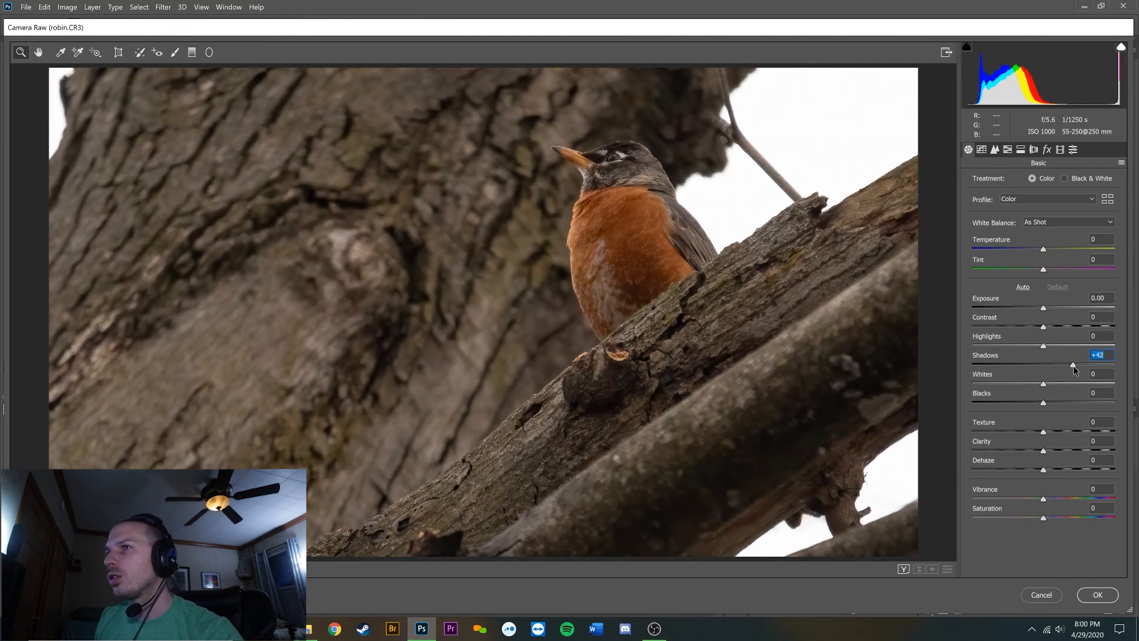
drag(1074, 366, 1072, 365)
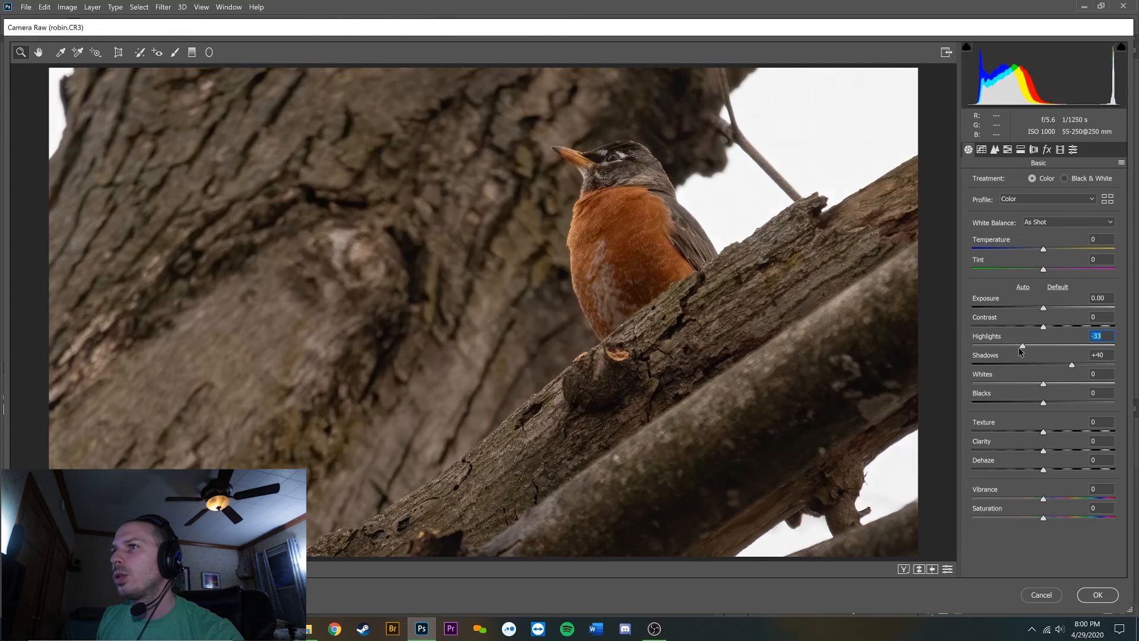
drag(1022, 346, 1026, 346)
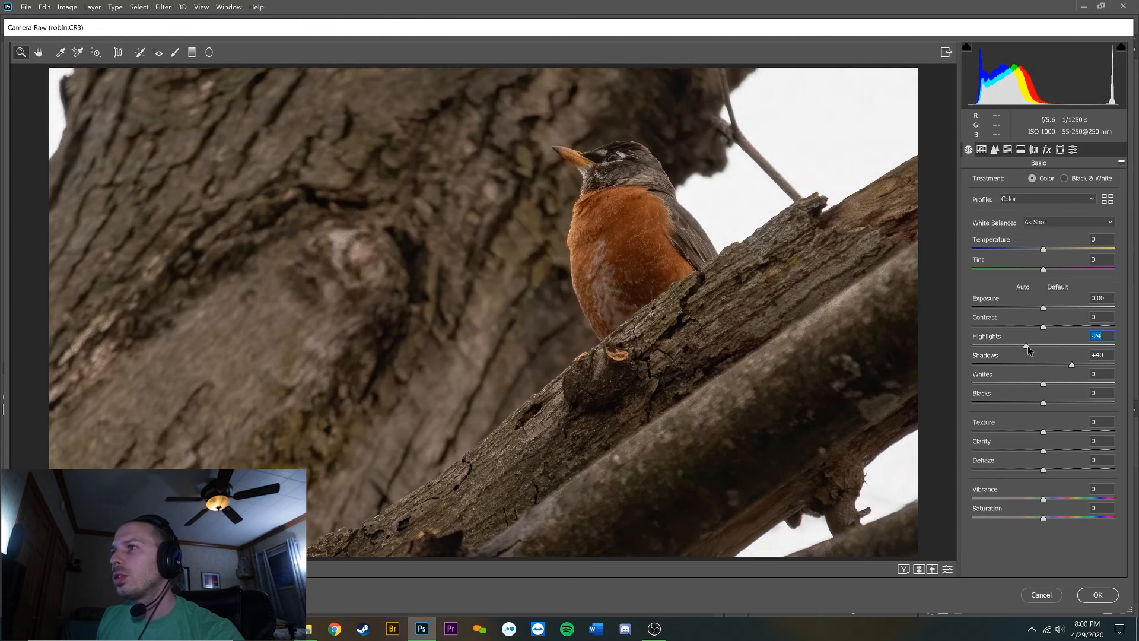
click(1097, 374)
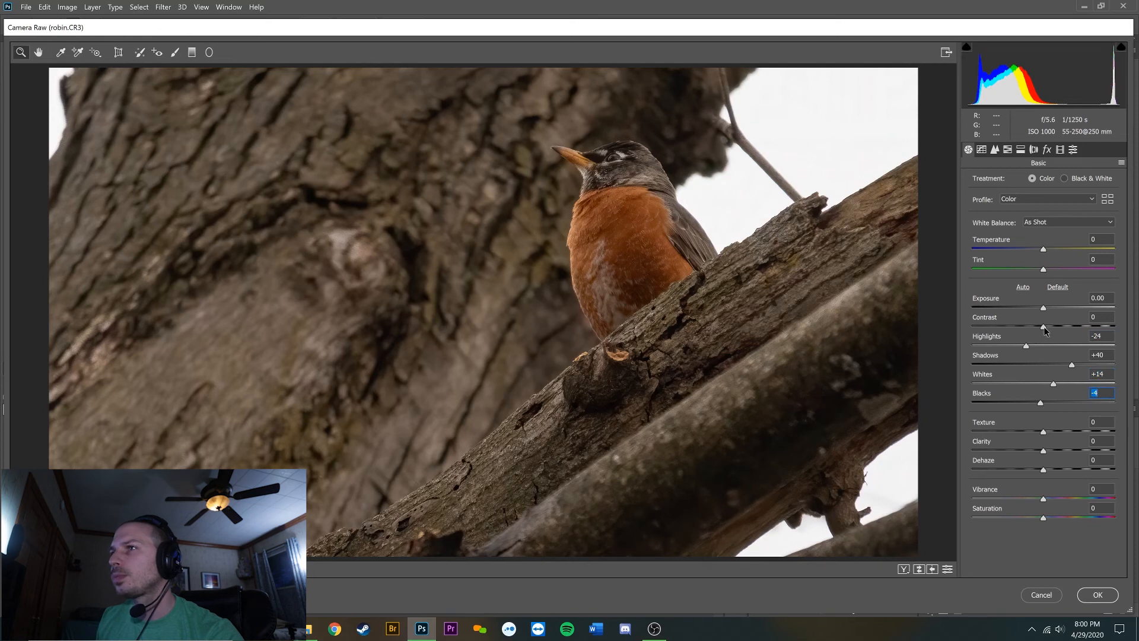
click(1099, 317)
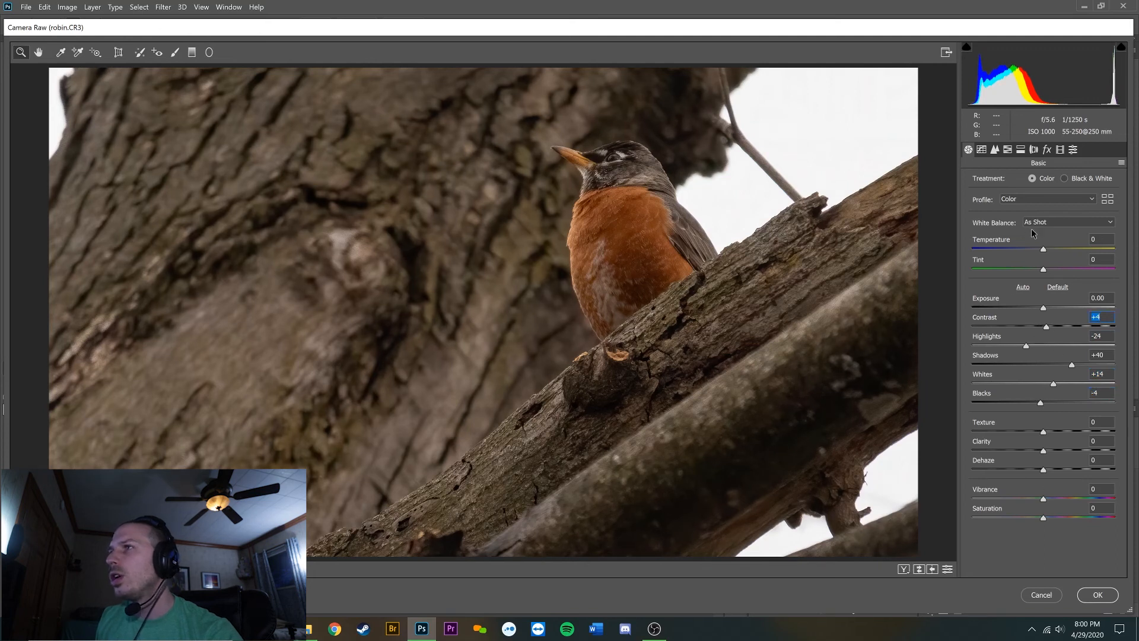
Auto-correct white balance, set Vibrance +27, Saturation +11, Clarity +7, Texture +3, and apply.
click(1067, 222)
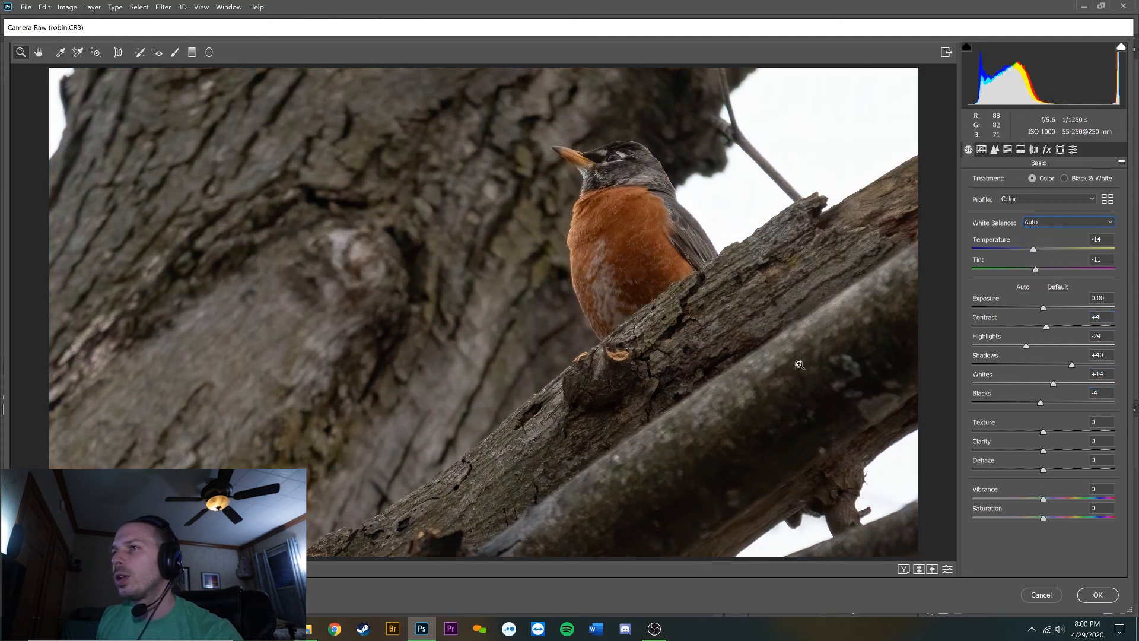
drag(1044, 499, 1058, 498)
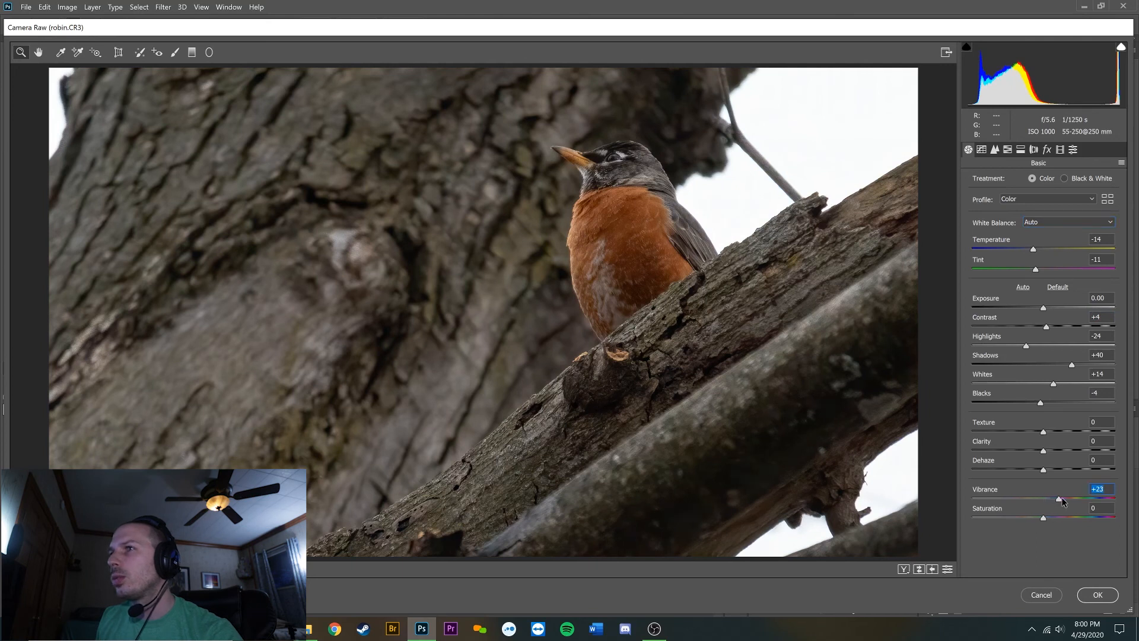
drag(1044, 518, 1061, 517)
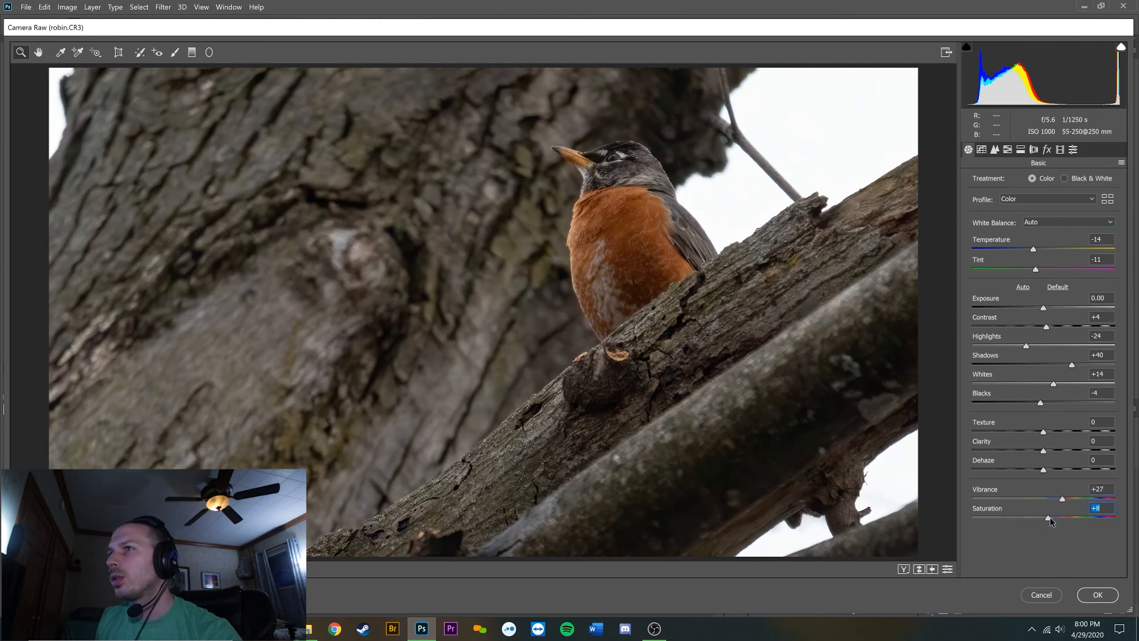
drag(1036, 518, 1049, 518)
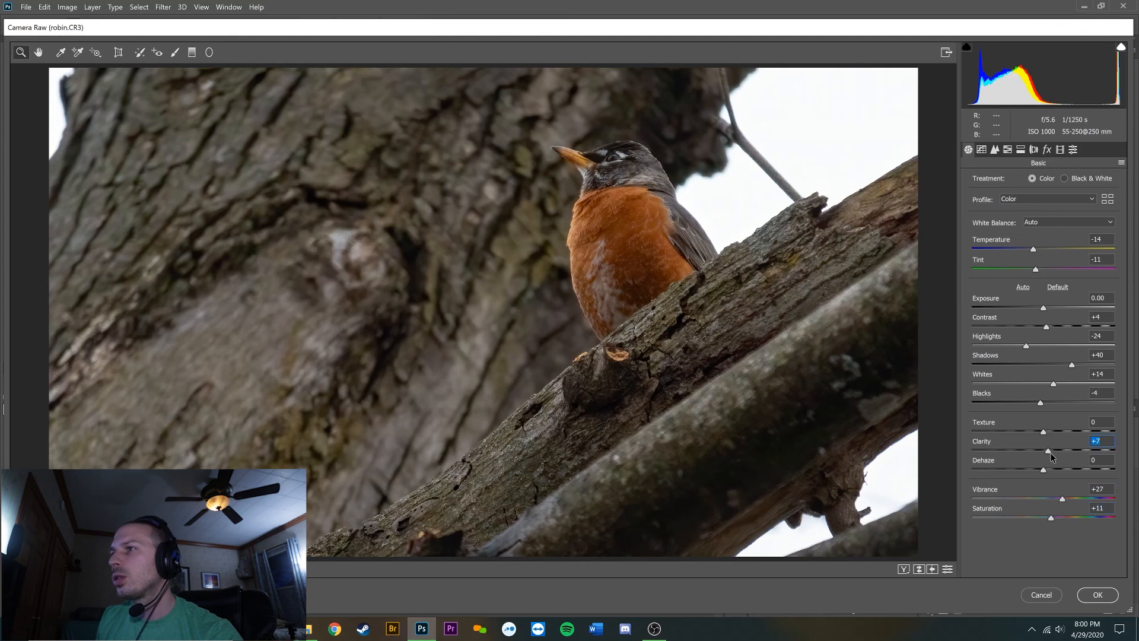
mouse_move(1041, 425)
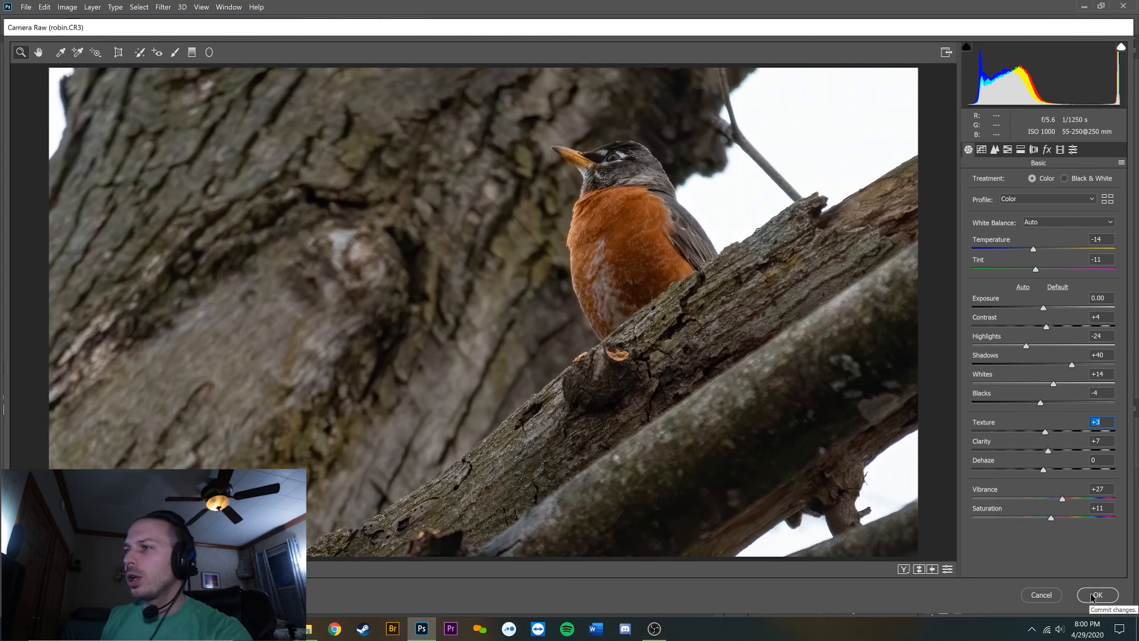
click(1096, 594)
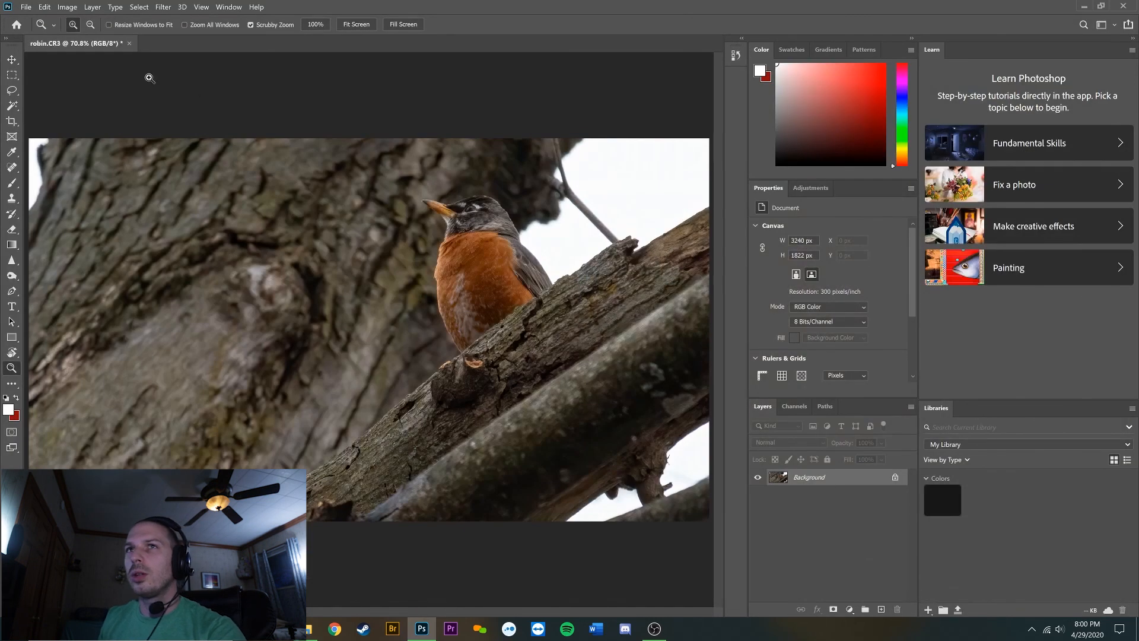
mouse_move(409, 256)
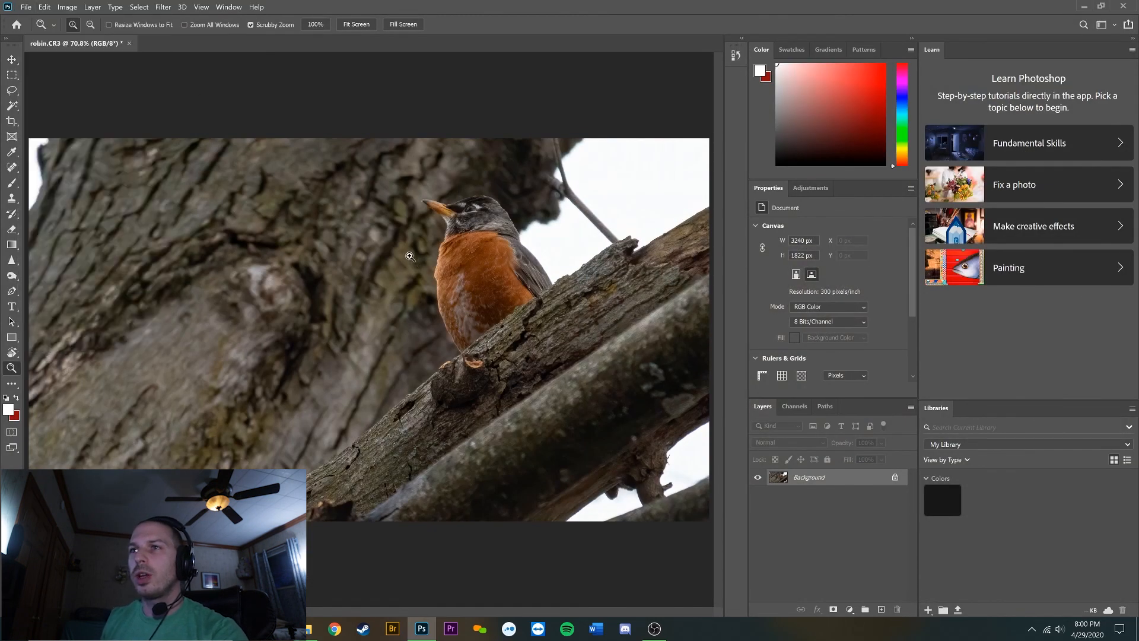